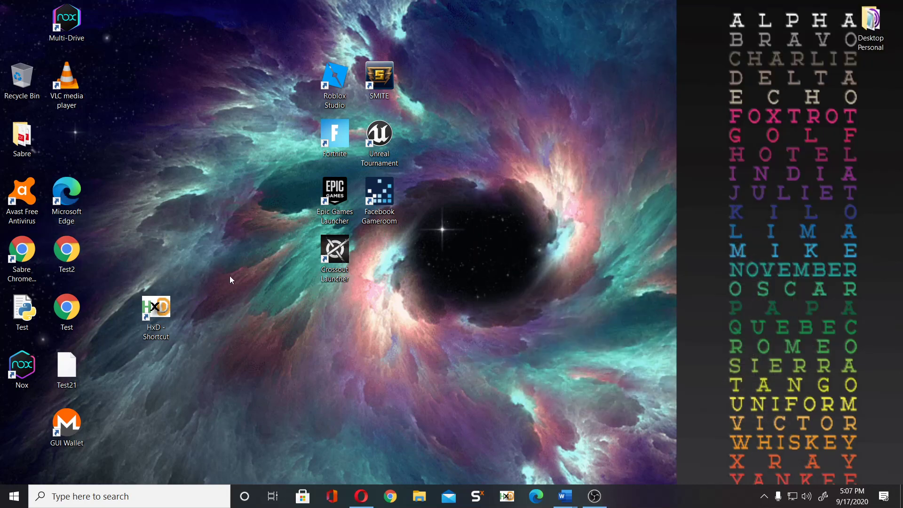
- Copy the Cheat Engine 7.1 folder from C:\Program Files and paste it onto the desktop
{"action": "left_click", "coordinate": [419, 496]}
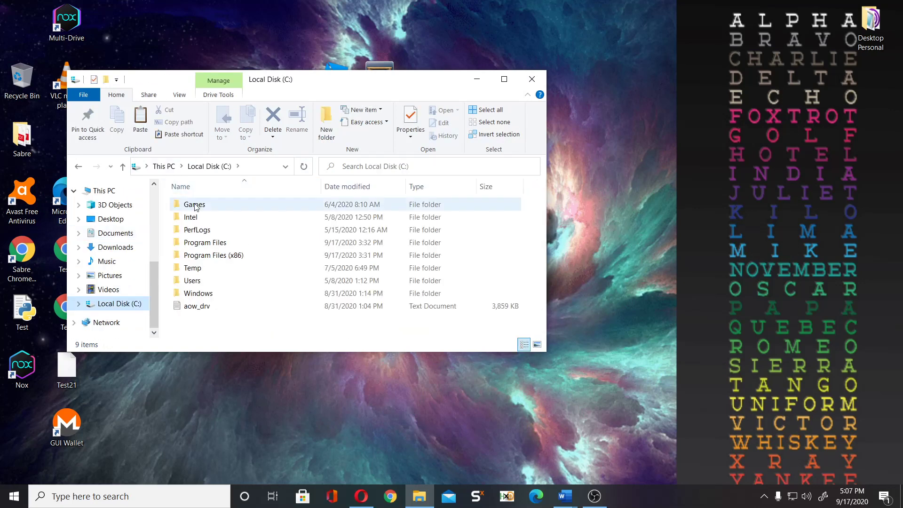
{"action": "double_click", "coordinate": [204, 242]}
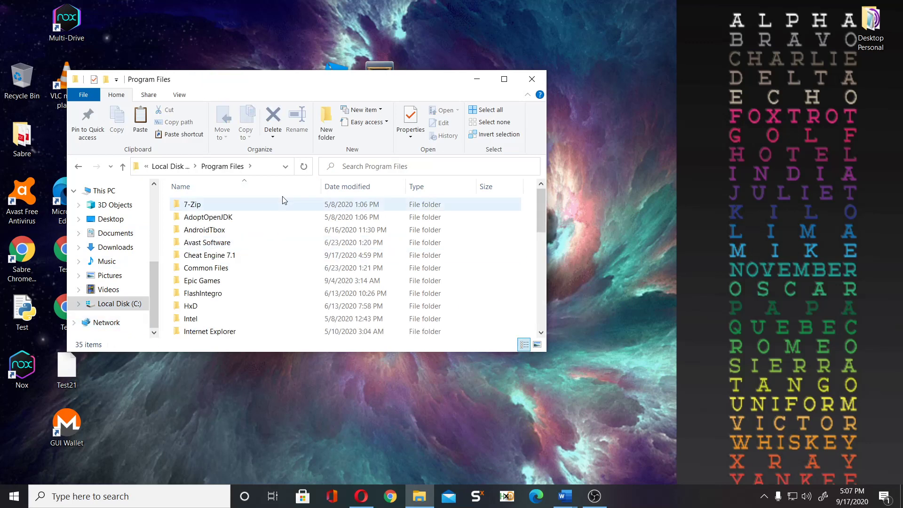
{"action": "right_click", "coordinate": [210, 255]}
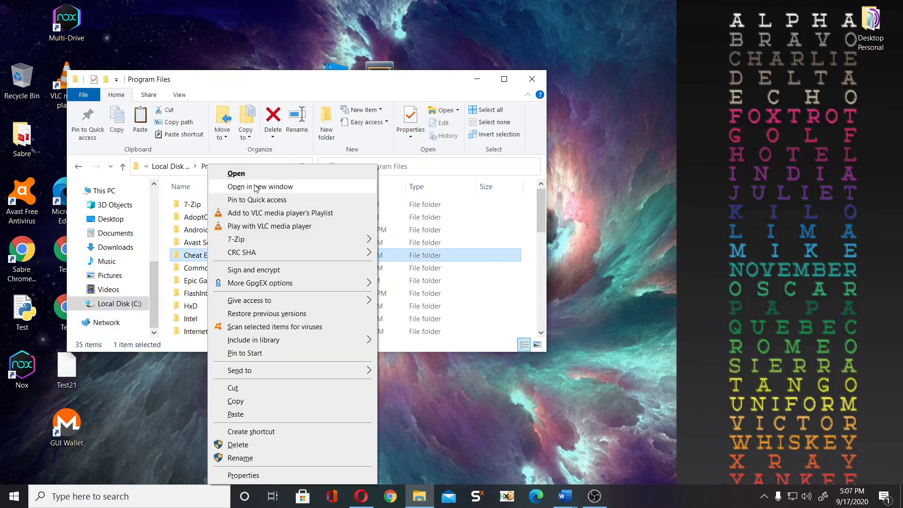
{"action": "mouse_move", "coordinate": [246, 398]}
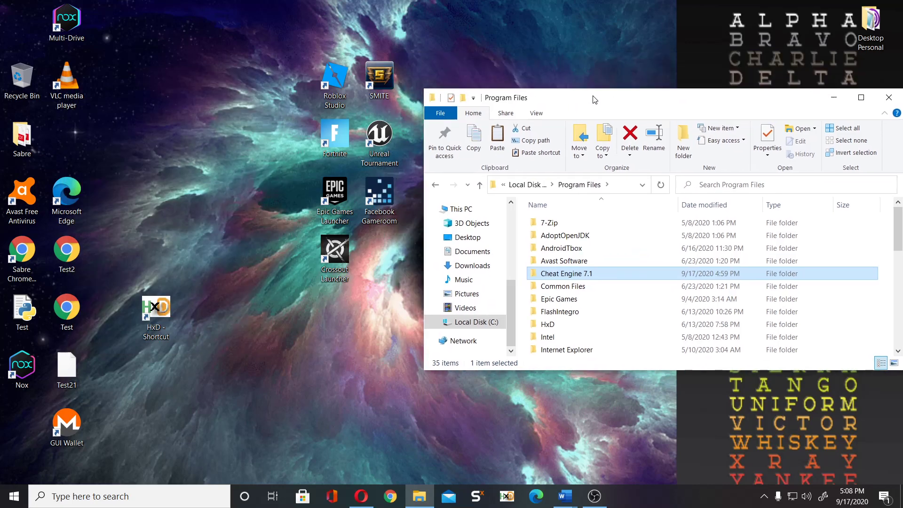
{"action": "right_click", "coordinate": [222, 265]}
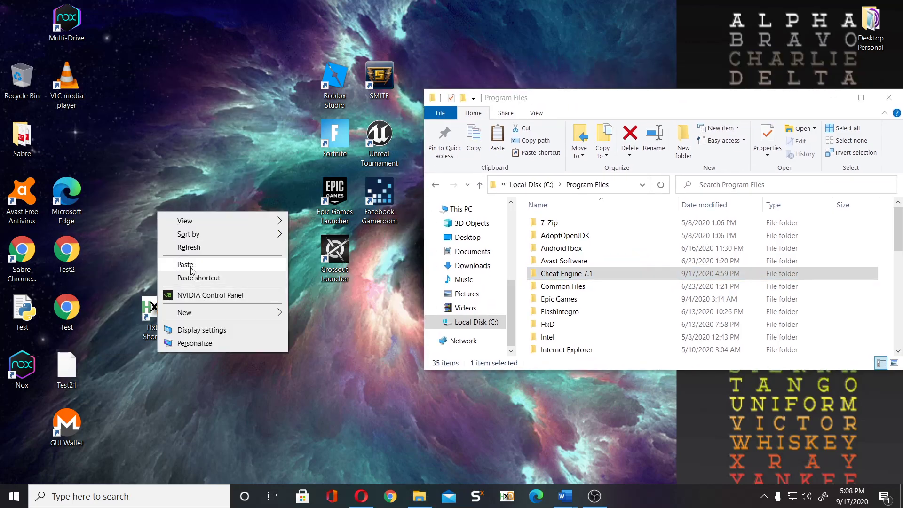
{"action": "left_click", "coordinate": [184, 264]}
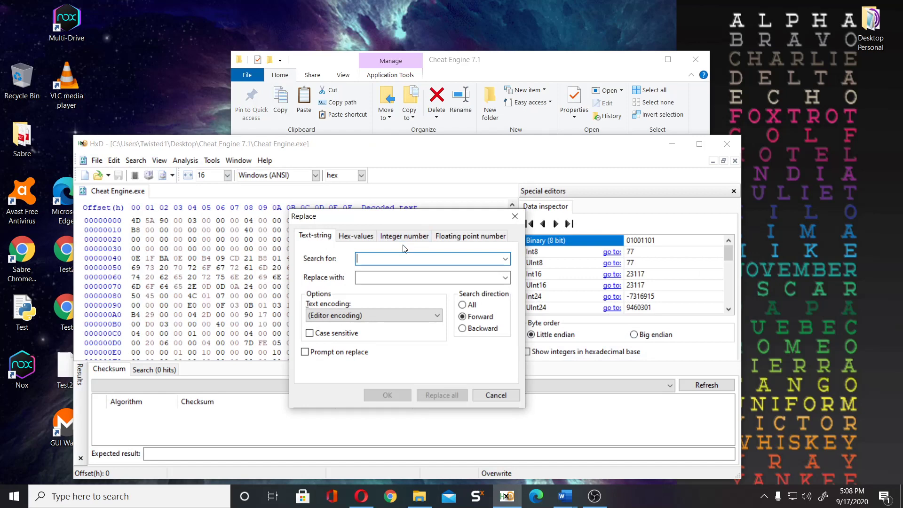
- Replace all 'cheat' with 'noped' across the whole Cheat Engine.exe and dismiss the count message
{"action": "type", "text": "noped"}
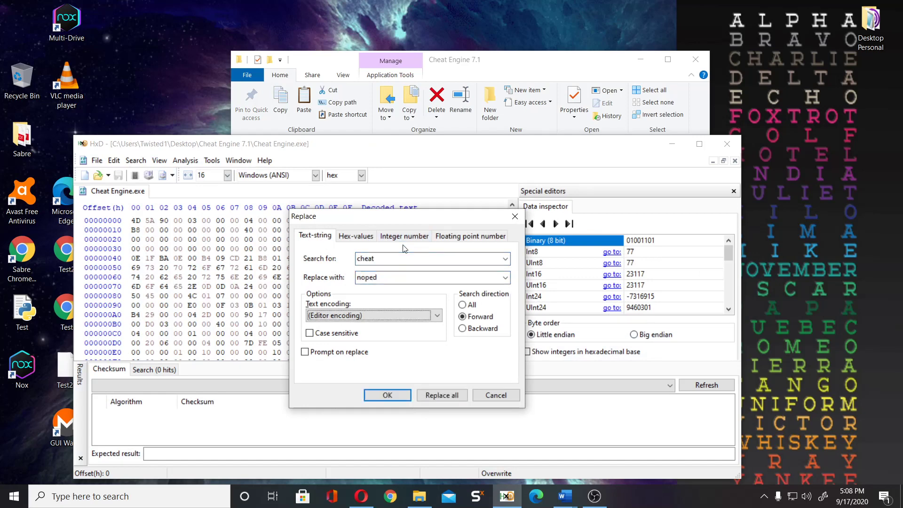
{"action": "left_click", "coordinate": [463, 304]}
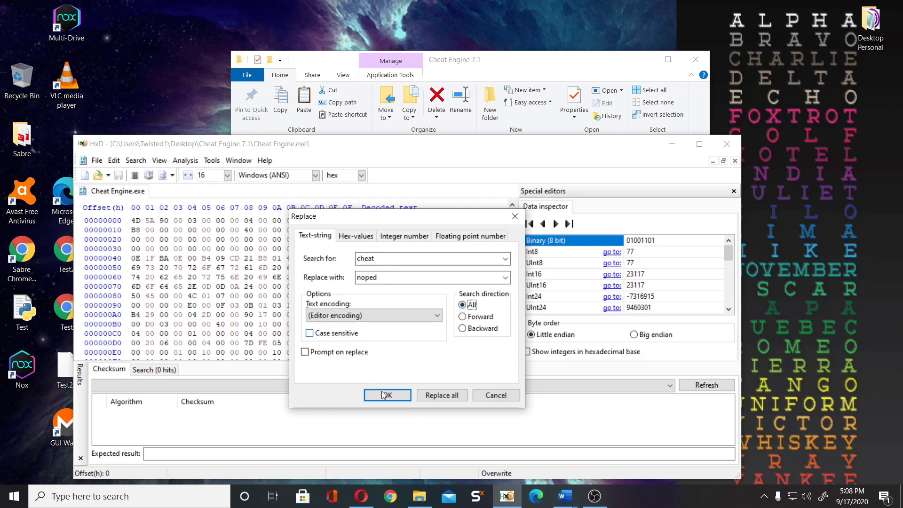
{"action": "mouse_move", "coordinate": [474, 304]}
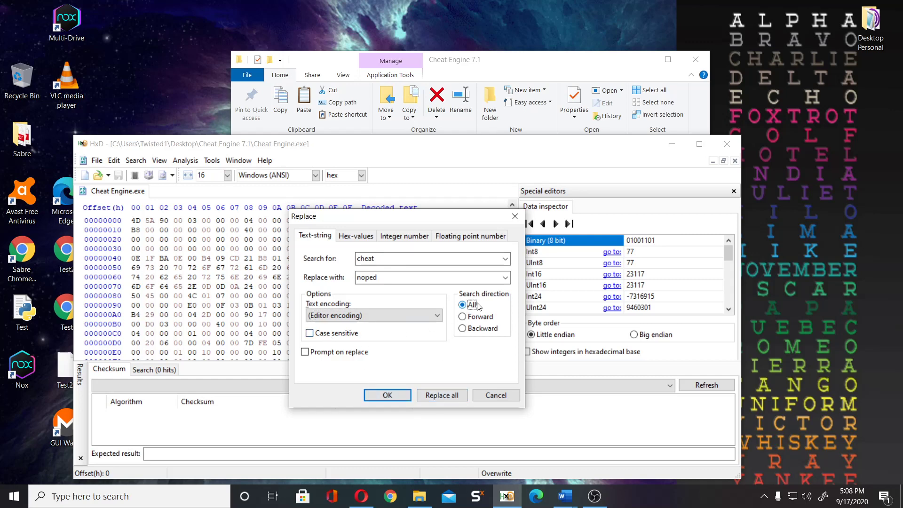
{"action": "mouse_move", "coordinate": [148, 276]}
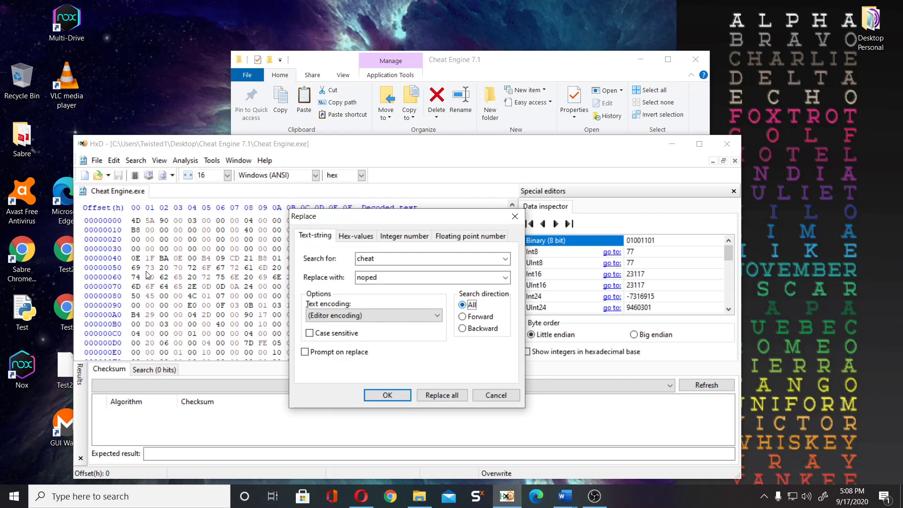
{"action": "mouse_move", "coordinate": [98, 228]}
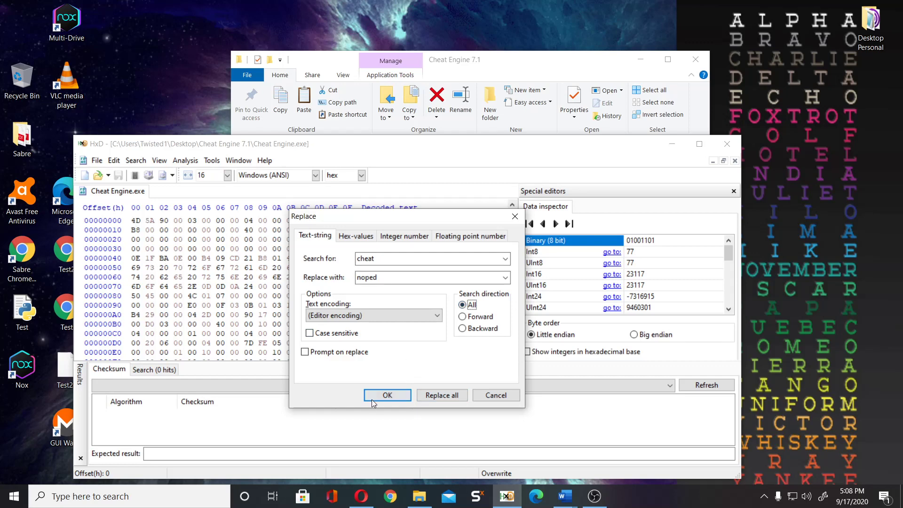
{"action": "left_click", "coordinate": [387, 395]}
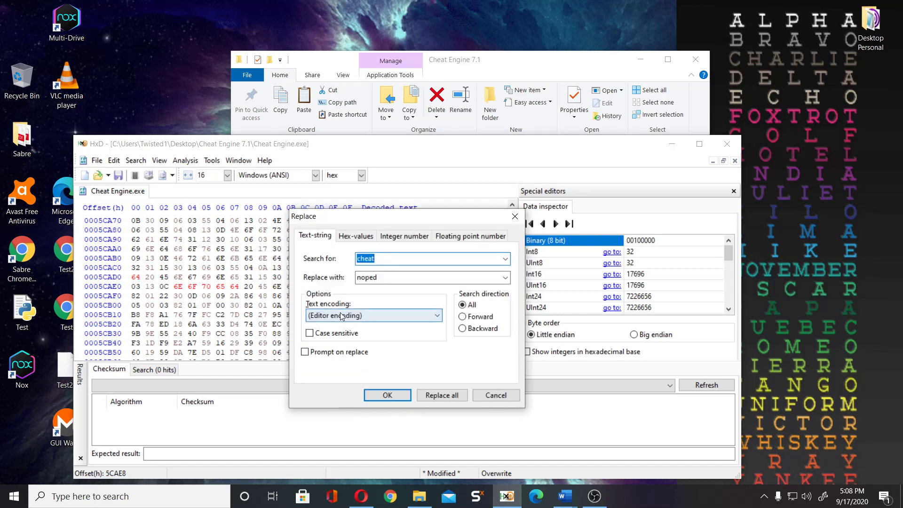
{"action": "left_click", "coordinate": [442, 394]}
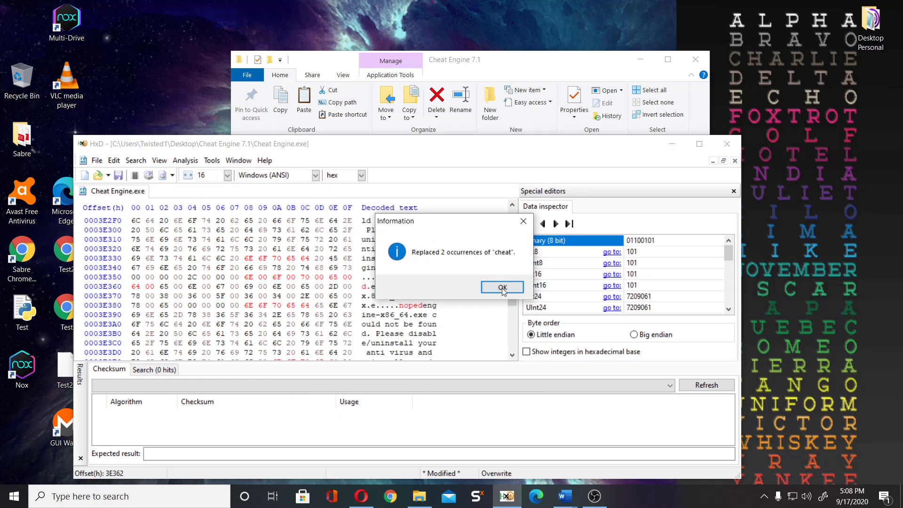
{"action": "left_click", "coordinate": [502, 287]}
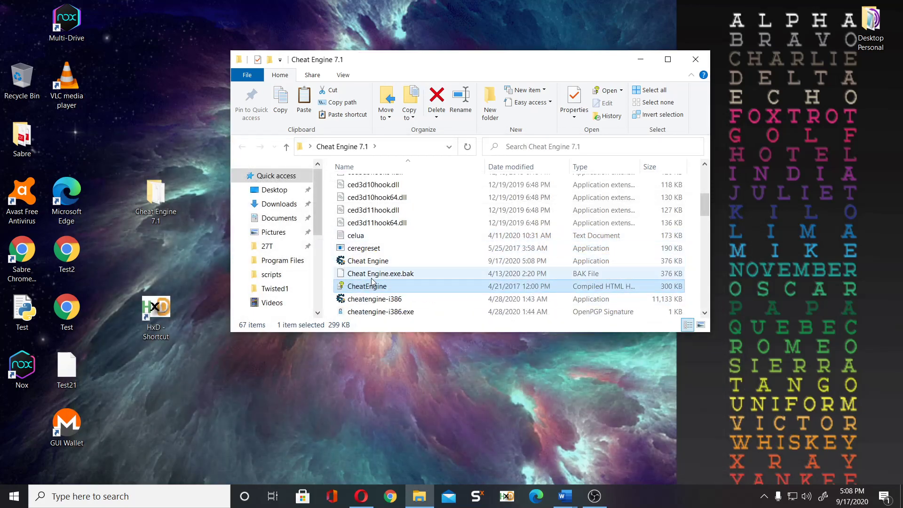
- In cheatengine-i386.exe, replace every 'cheat' with 'noped' over the whole file and save it
{"action": "double_click", "coordinate": [374, 298]}
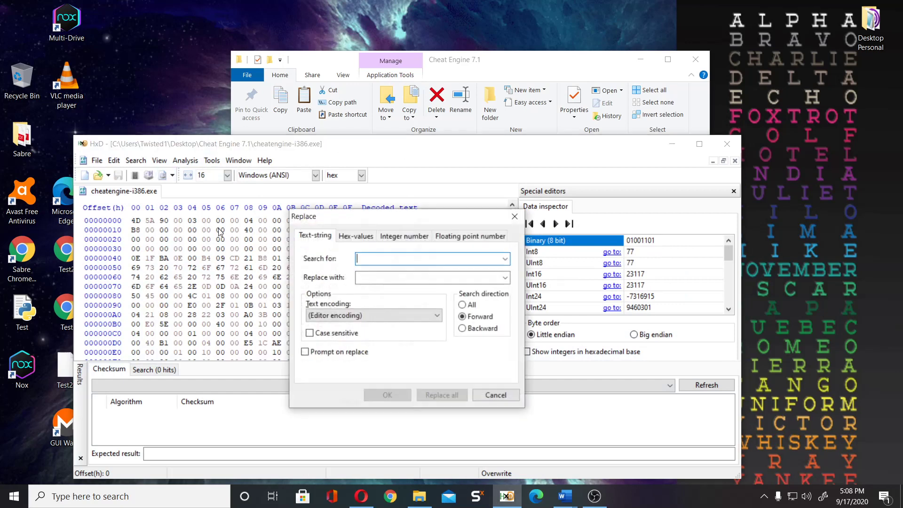
{"action": "type", "text": "cheat"}
{"action": "left_click", "coordinate": [432, 277]}
{"action": "type", "text": "noped"}
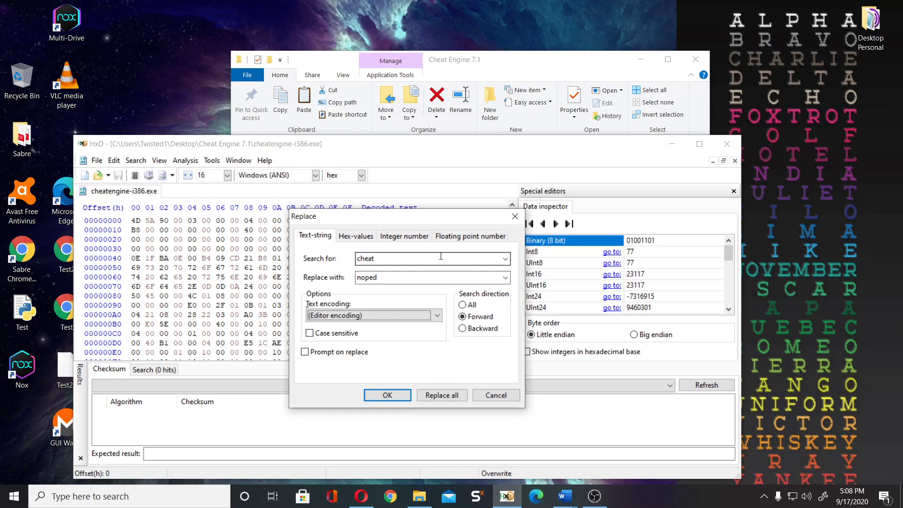
{"action": "left_click", "coordinate": [462, 304]}
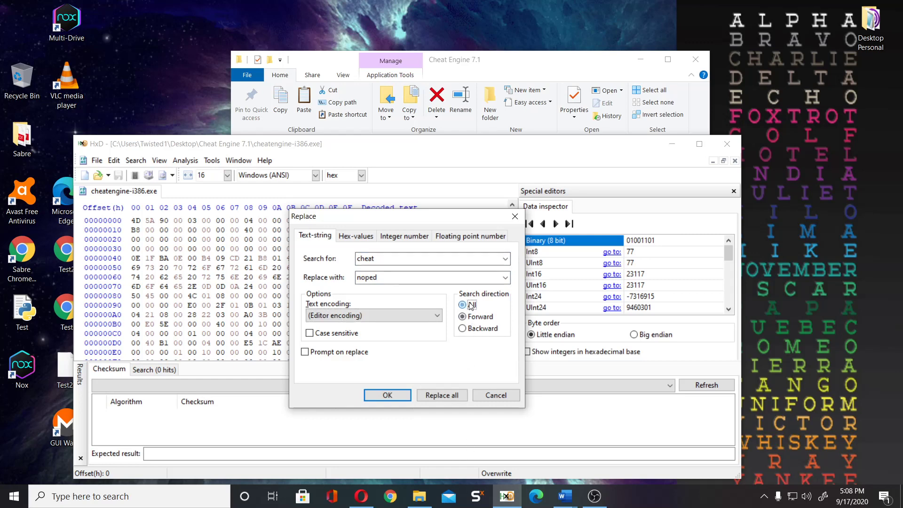
{"action": "left_click", "coordinate": [443, 395]}
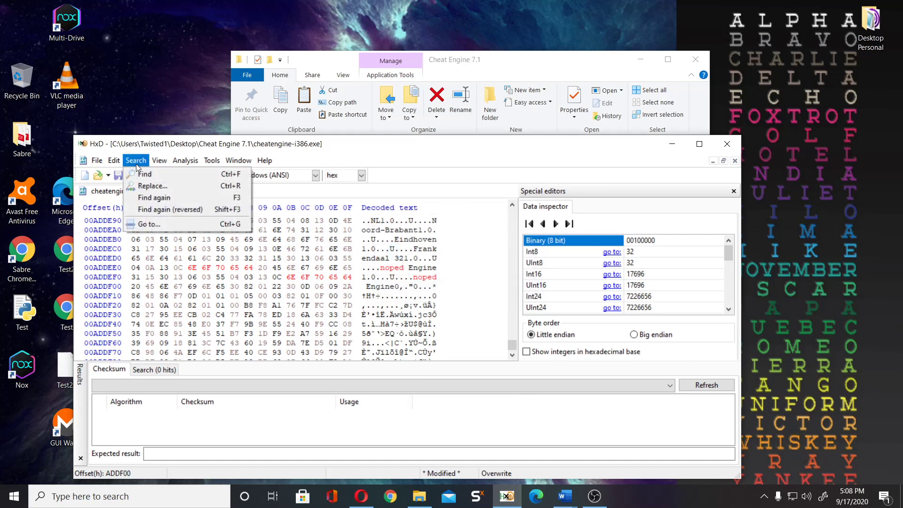
{"action": "left_click", "coordinate": [152, 185]}
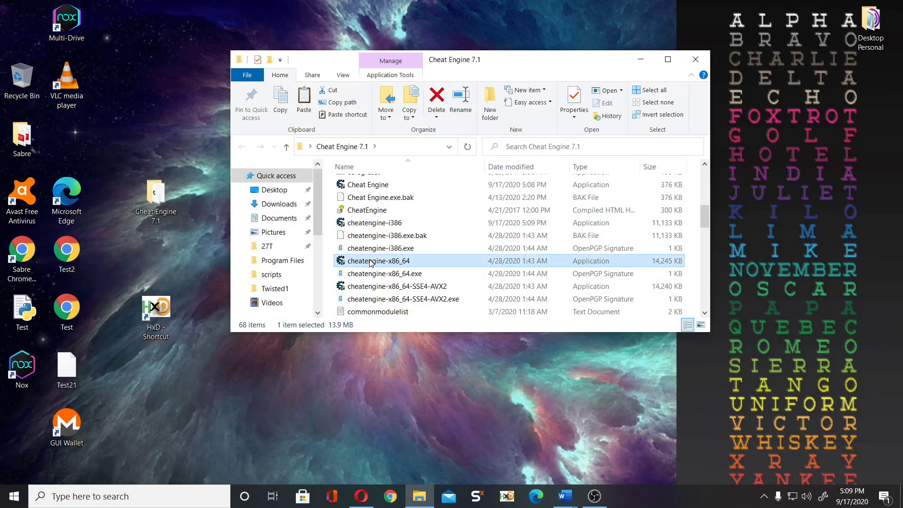
- In cheatengine-x86_64.exe, replace all 'cheat' with 'noped' and save the changes
{"action": "double_click", "coordinate": [379, 260]}
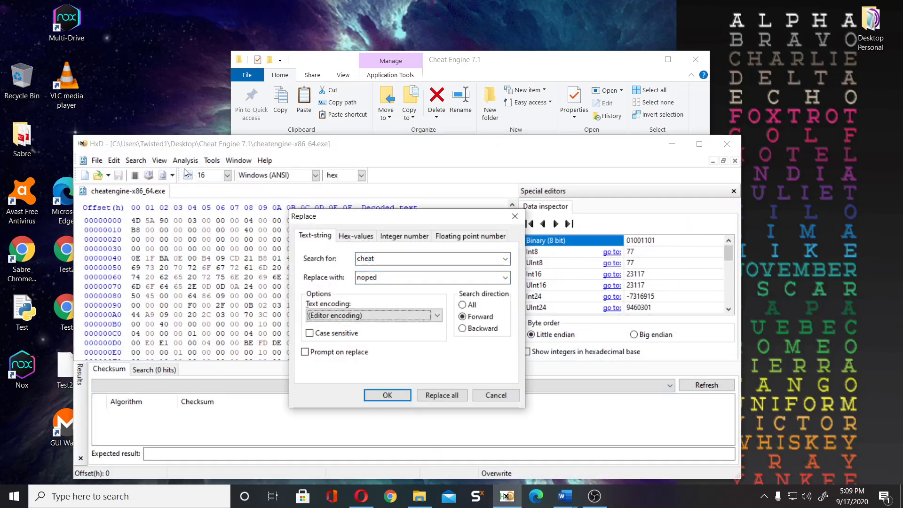
{"action": "left_click", "coordinate": [463, 304]}
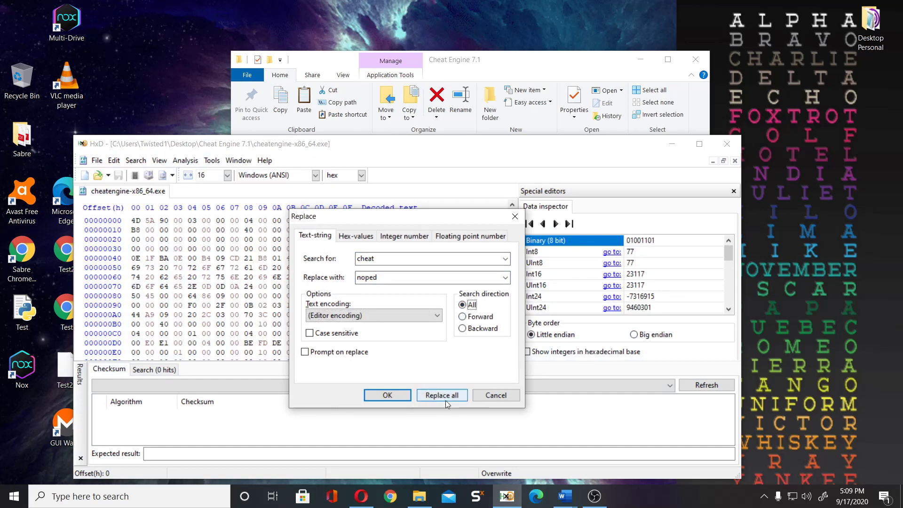
{"action": "left_click", "coordinate": [442, 395]}
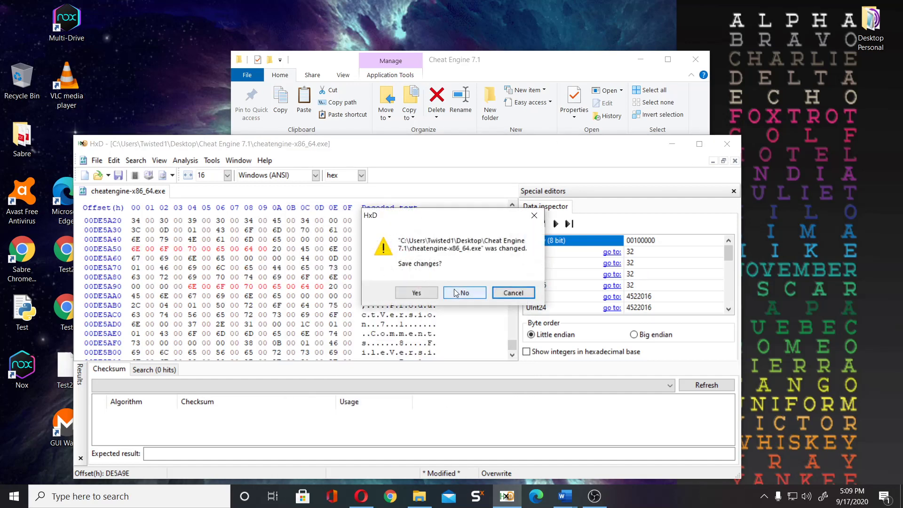
{"action": "left_click", "coordinate": [463, 293]}
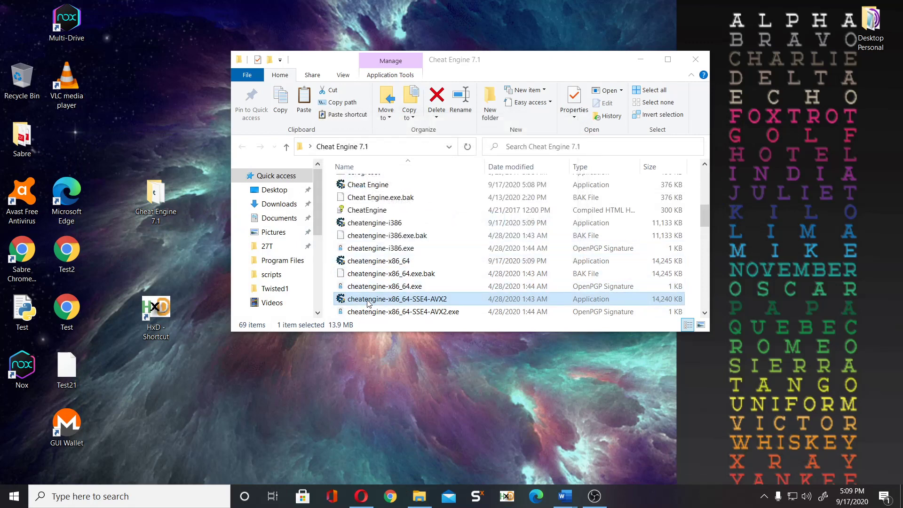
{"action": "mouse_move", "coordinate": [429, 304]}
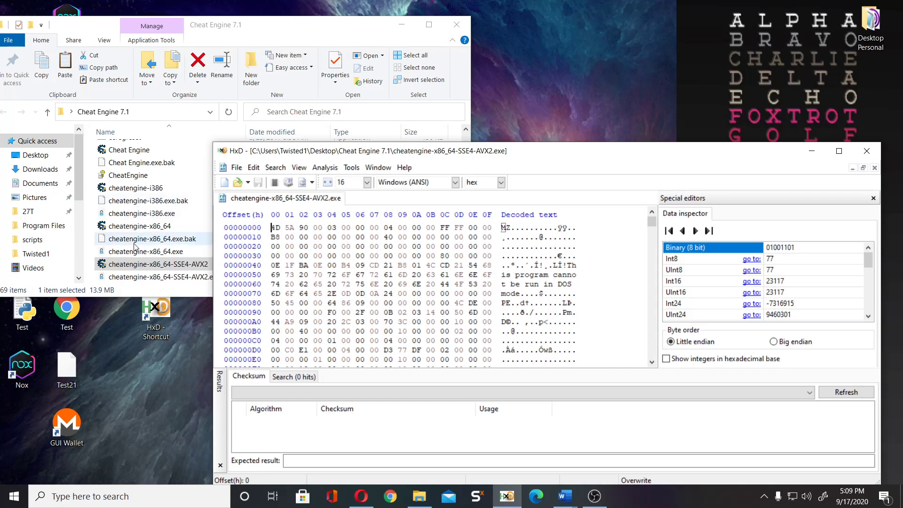
- Replace all Unicode 'cheat' with 'noped' in cheatengine-x86_64-SSE4-AVX2.exe, then close and save it
{"action": "left_click", "coordinate": [276, 167]}
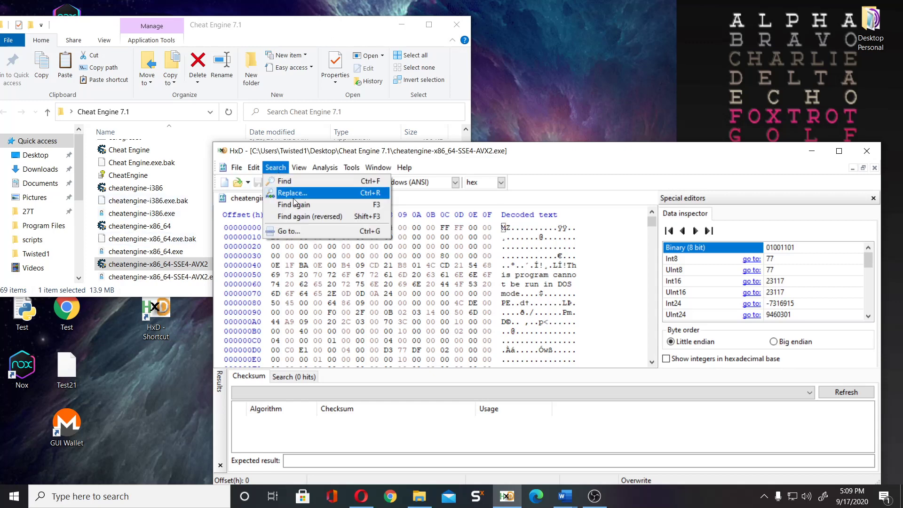
{"action": "left_click", "coordinate": [291, 192]}
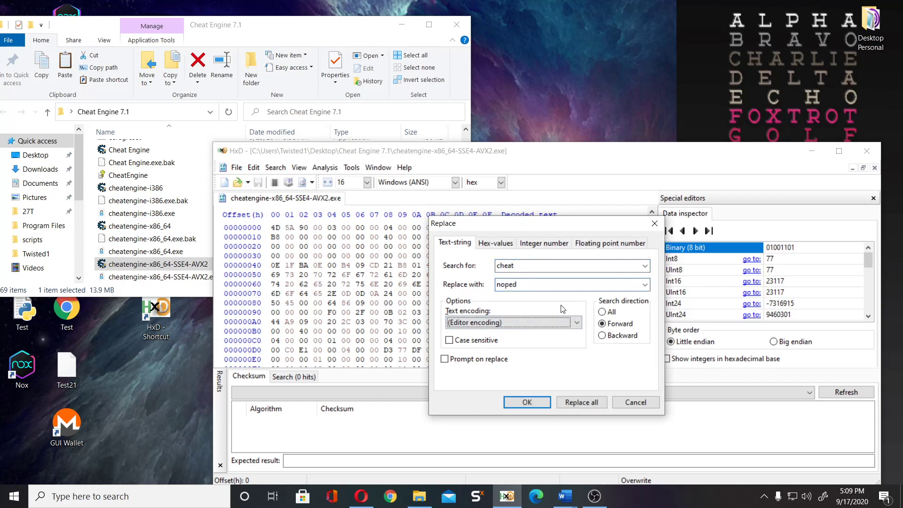
{"action": "left_click", "coordinate": [601, 311]}
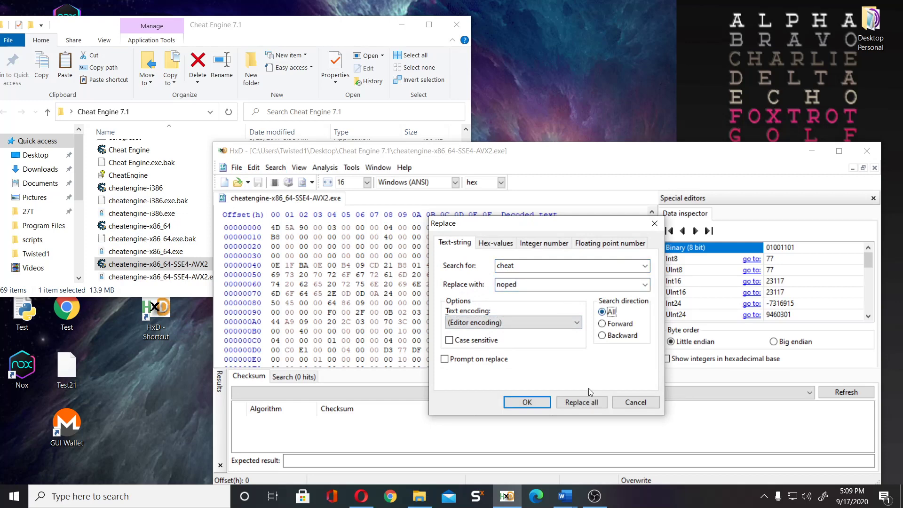
{"action": "left_click", "coordinate": [581, 401]}
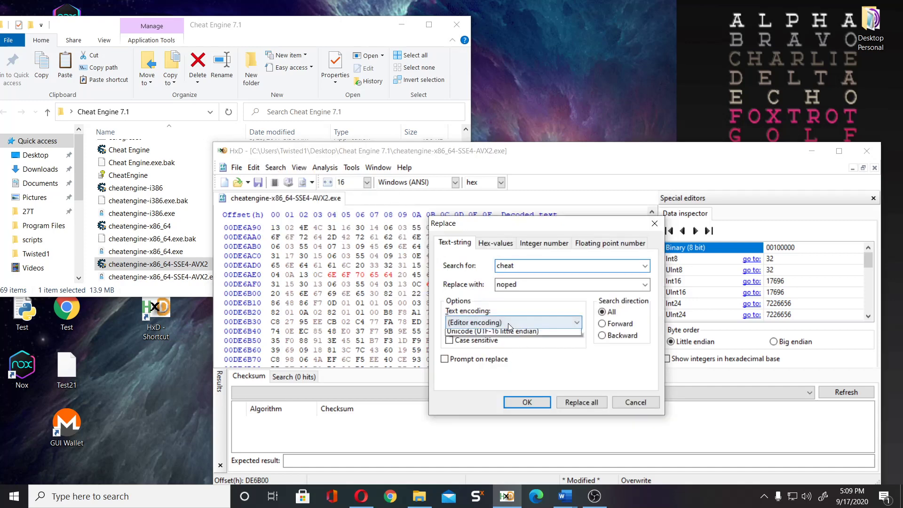
{"action": "left_click", "coordinate": [581, 401]}
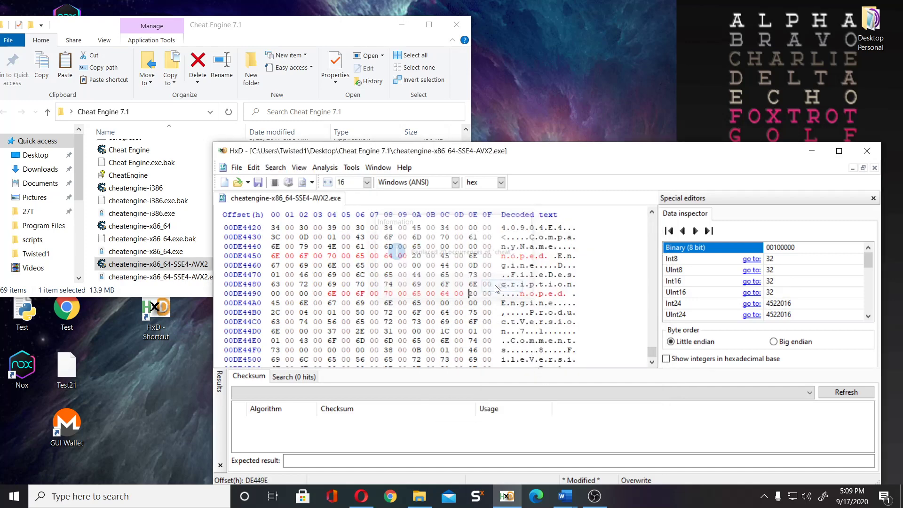
{"action": "left_click", "coordinate": [866, 150]}
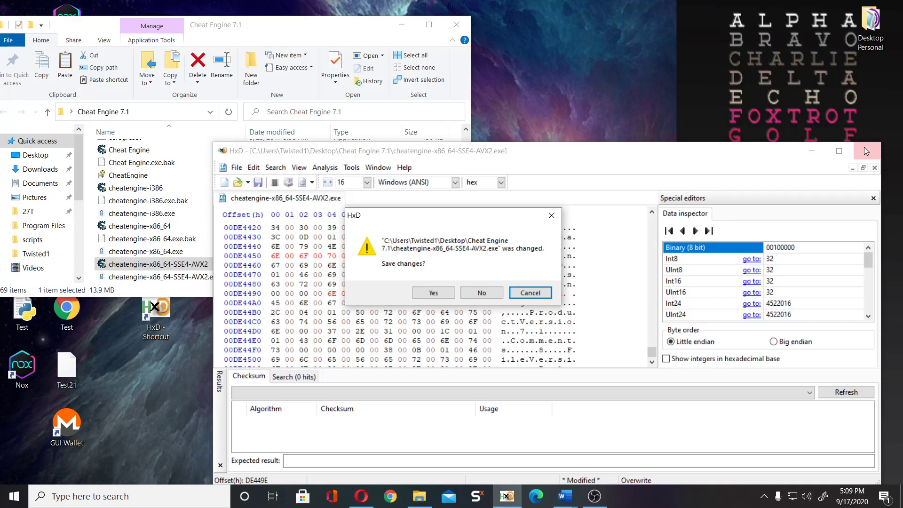
{"action": "left_click", "coordinate": [481, 293]}
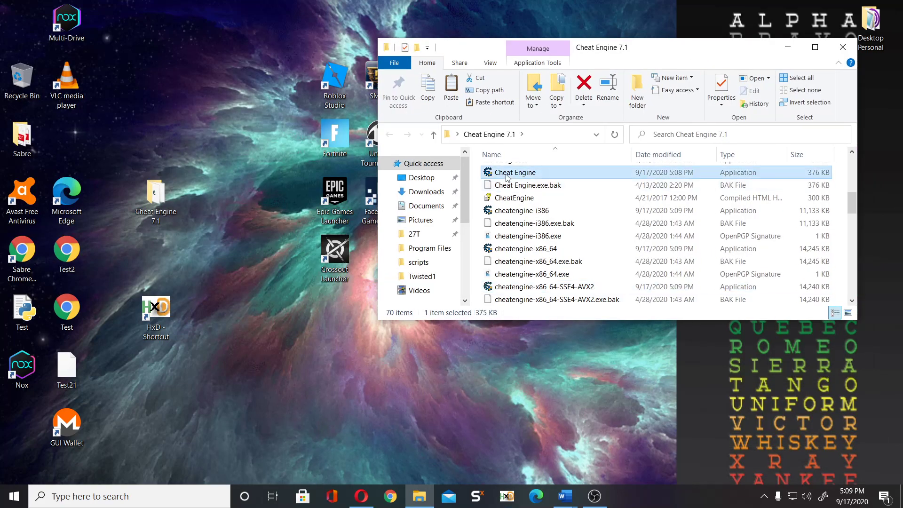
- Rename Cheat Engine, cheatengine-i386, x86_64 and SSE4-AVX2 executables to Noped/noped names
{"action": "left_click", "coordinate": [512, 172]}
{"action": "type", "text": "Noped"}
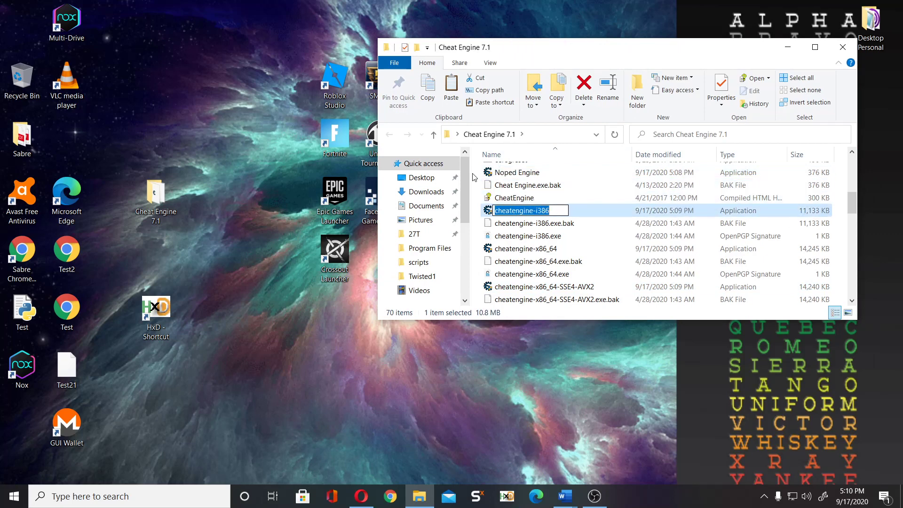
{"action": "left_click", "coordinate": [526, 210]}
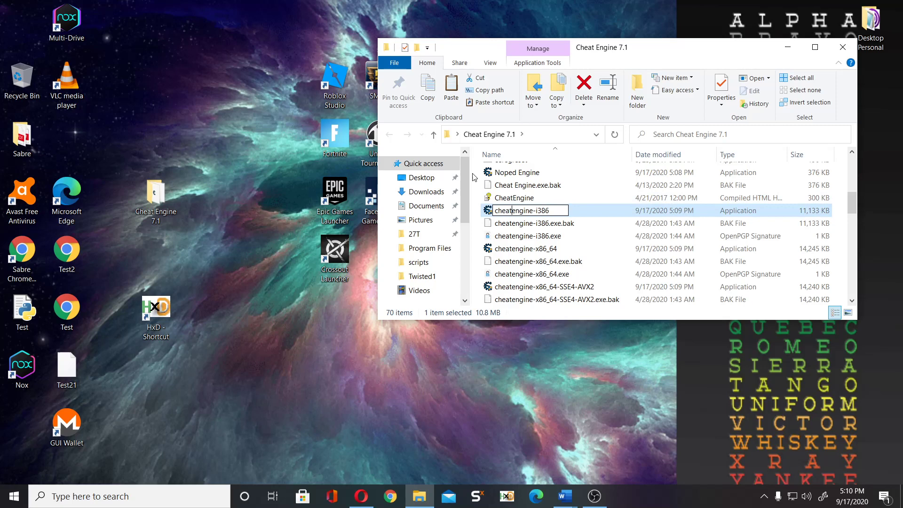
{"action": "key", "text": "Backspace"}
{"action": "type", "text": "noped"}
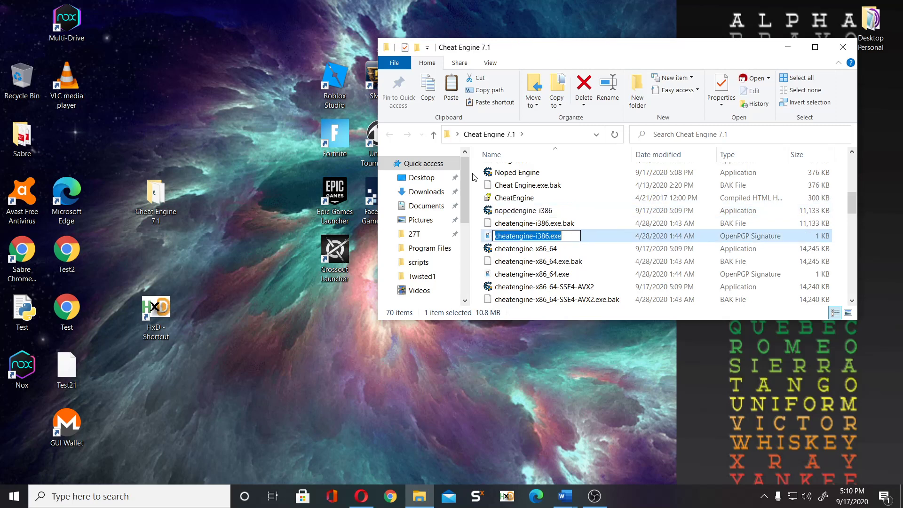
{"action": "left_click", "coordinate": [528, 249]}
{"action": "type", "text": "noped"}
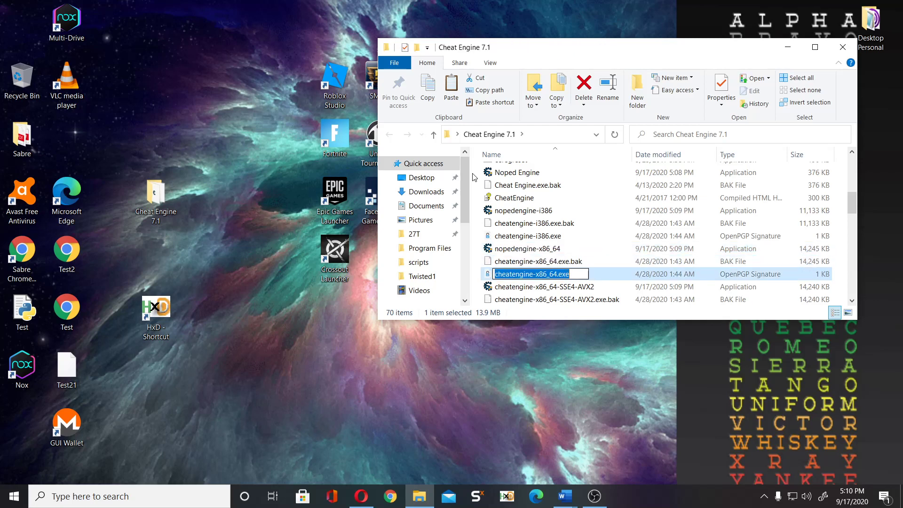
{"action": "left_click", "coordinate": [552, 286]}
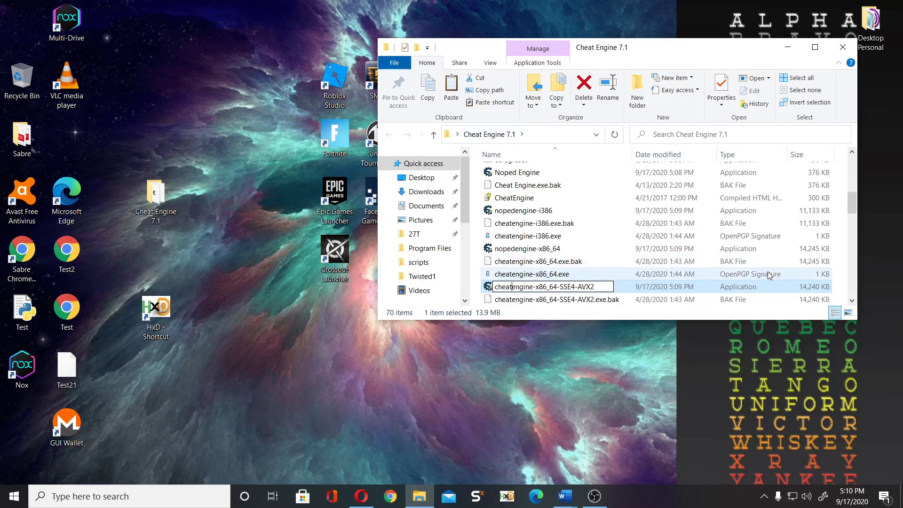
{"action": "mouse_move", "coordinate": [567, 260]}
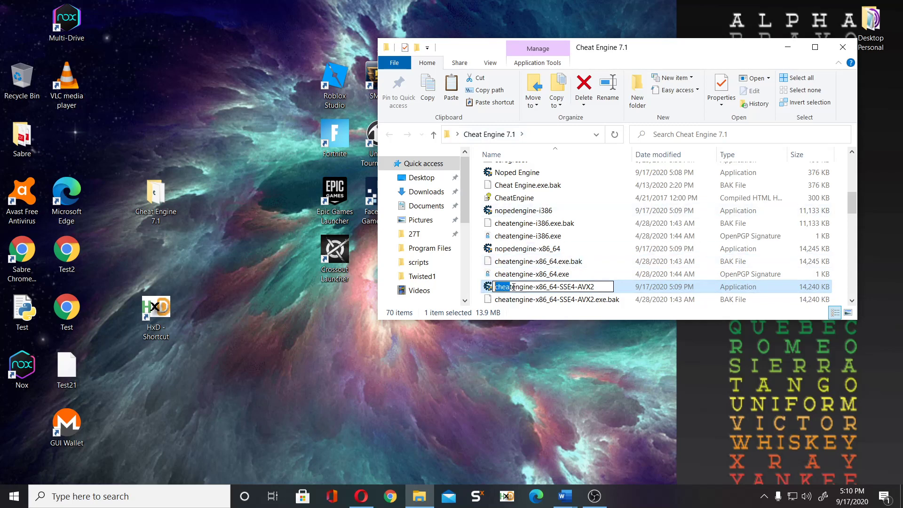
{"action": "mouse_move", "coordinate": [509, 270]}
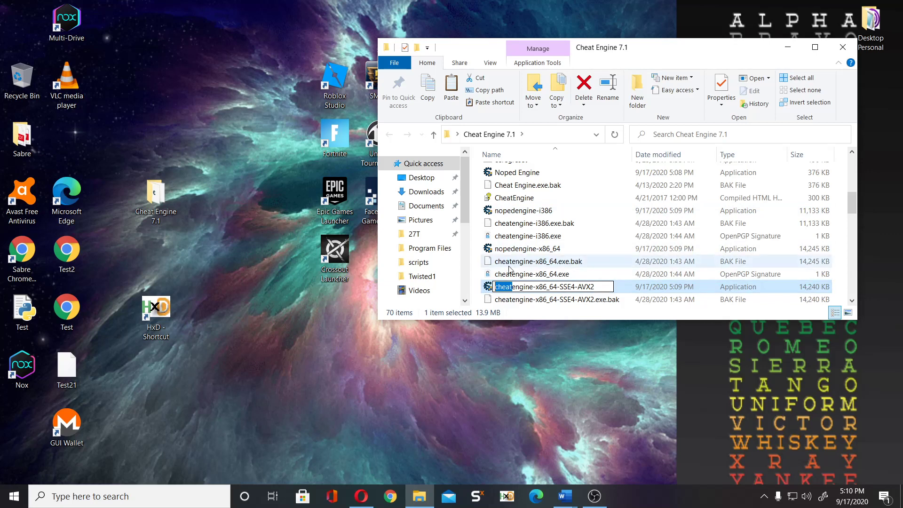
{"action": "mouse_move", "coordinate": [576, 266]}
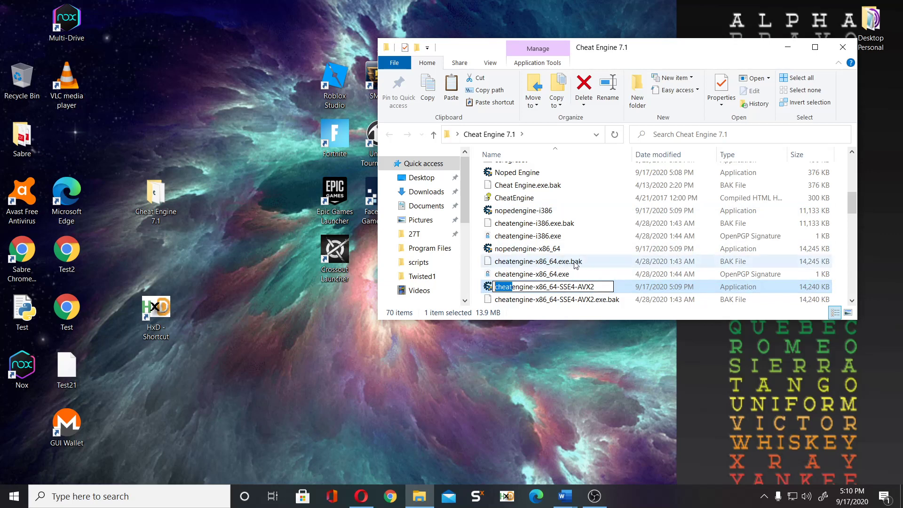
{"action": "mouse_move", "coordinate": [534, 263]}
{"action": "type", "text": "no"}
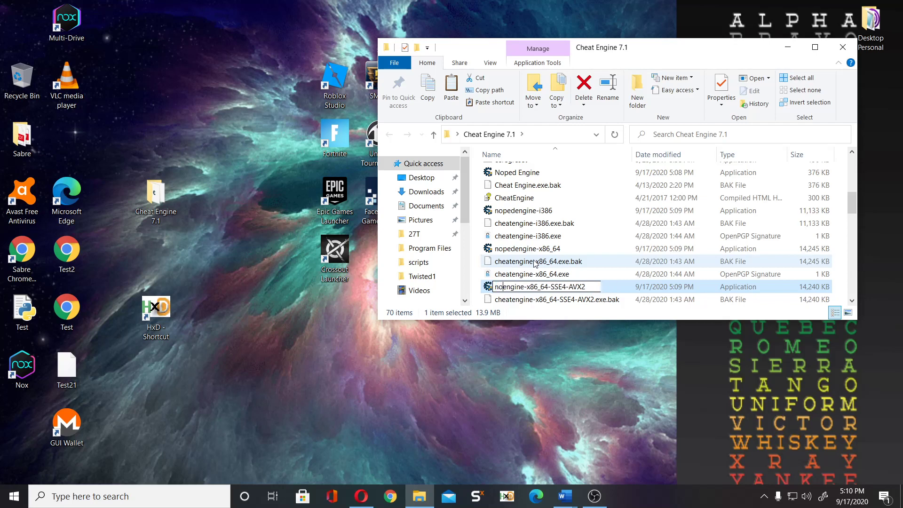
{"action": "key", "text": "Escape"}
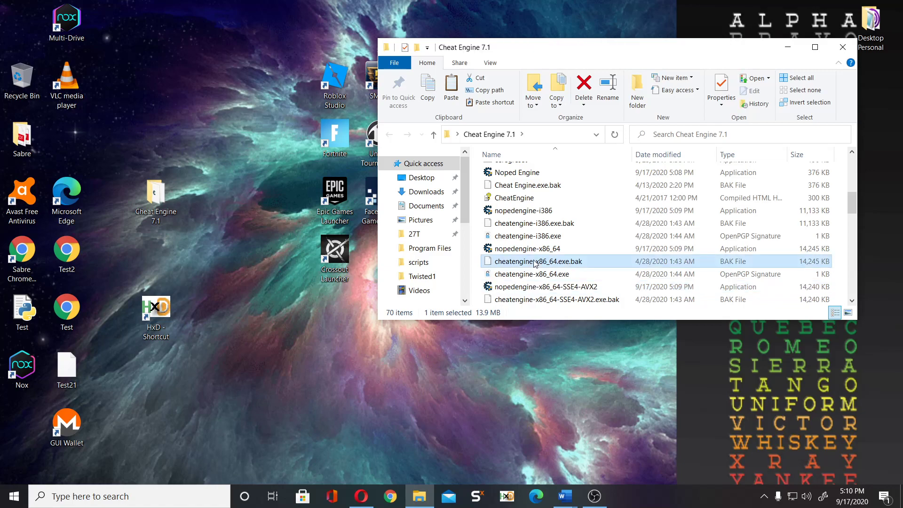
{"action": "scroll", "scroll_direction": "up", "scroll_amount": 3}
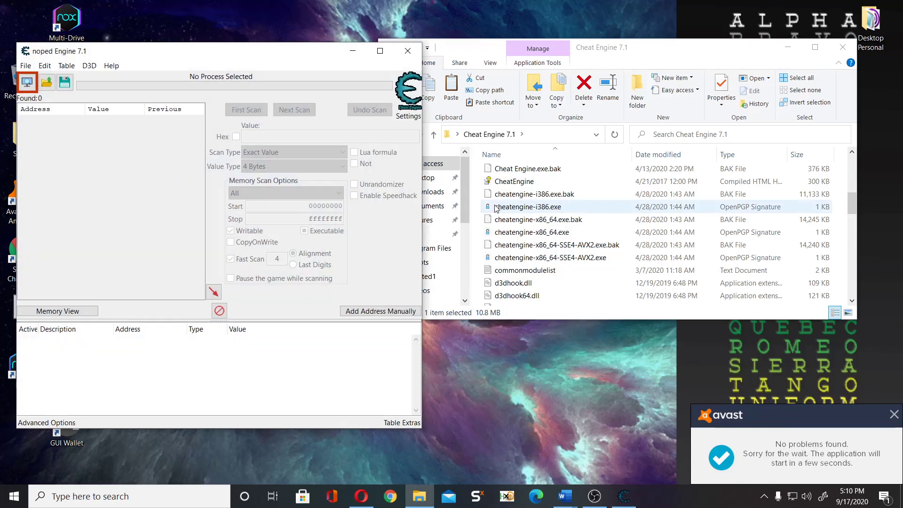
- Close the running noped Engine and relaunch Noped Engine.exe, which shows a savesession.lua error
{"action": "left_click", "coordinate": [407, 51]}
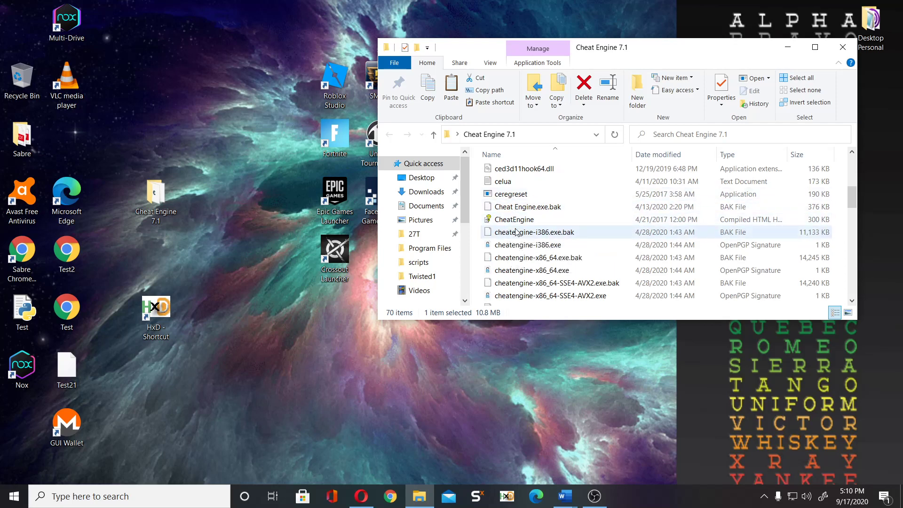
{"action": "scroll", "scroll_direction": "down", "scroll_amount": 3}
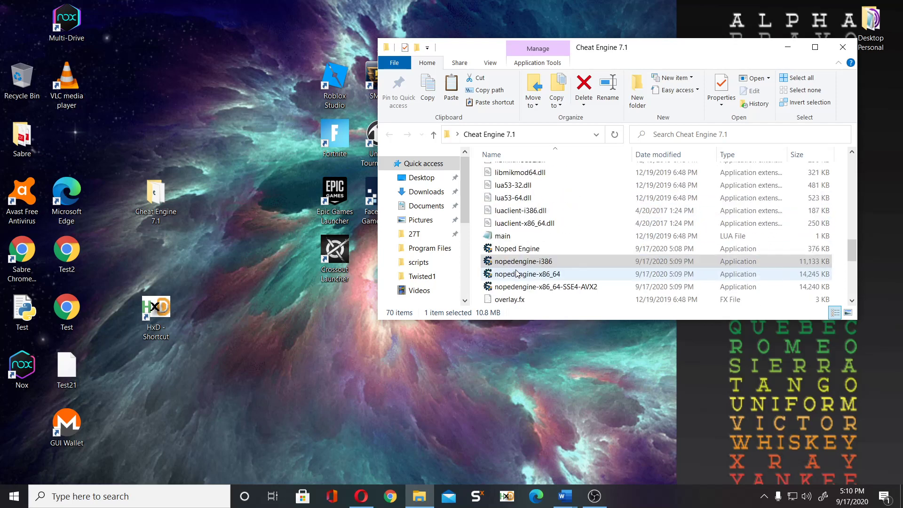
{"action": "left_click", "coordinate": [517, 244]}
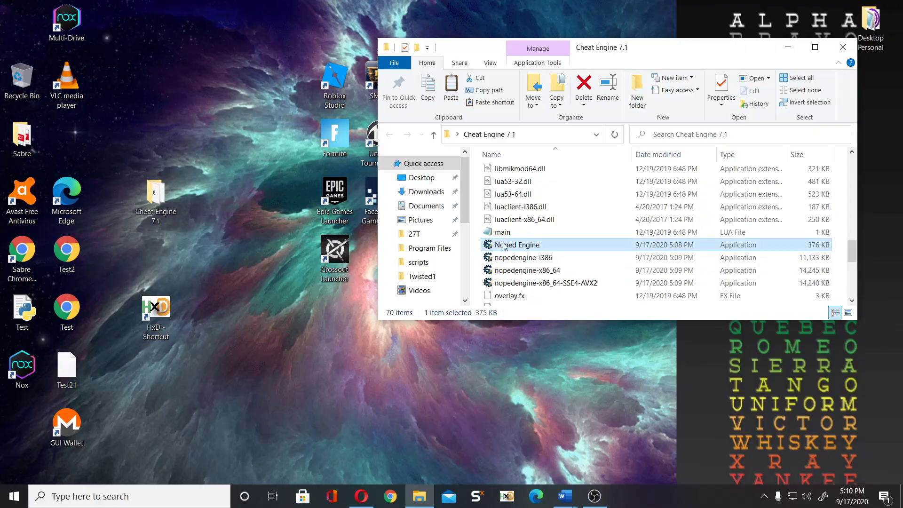
{"action": "double_click", "coordinate": [517, 244]}
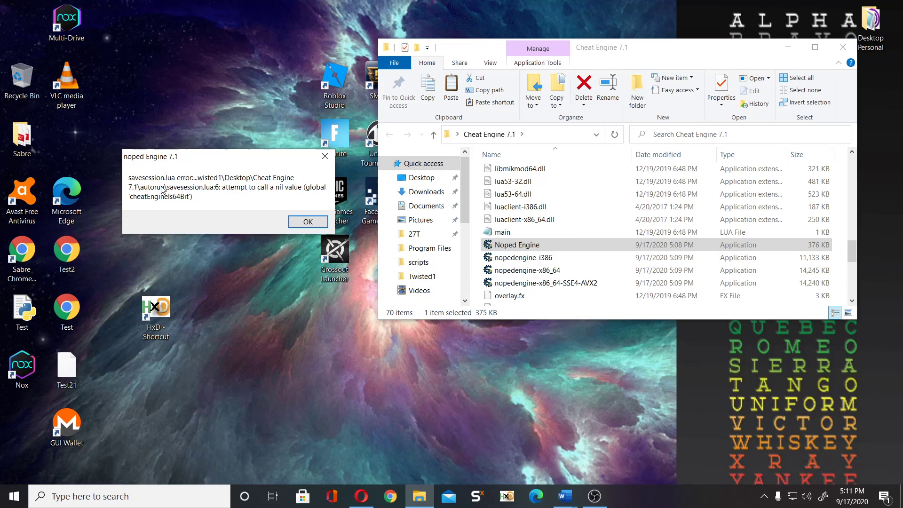
{"action": "mouse_move", "coordinate": [211, 194]}
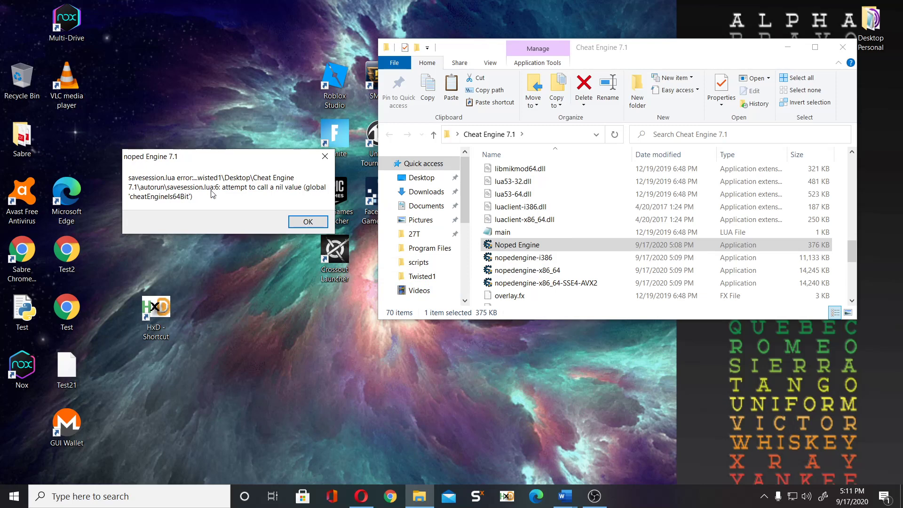
{"action": "mouse_move", "coordinate": [281, 212]}
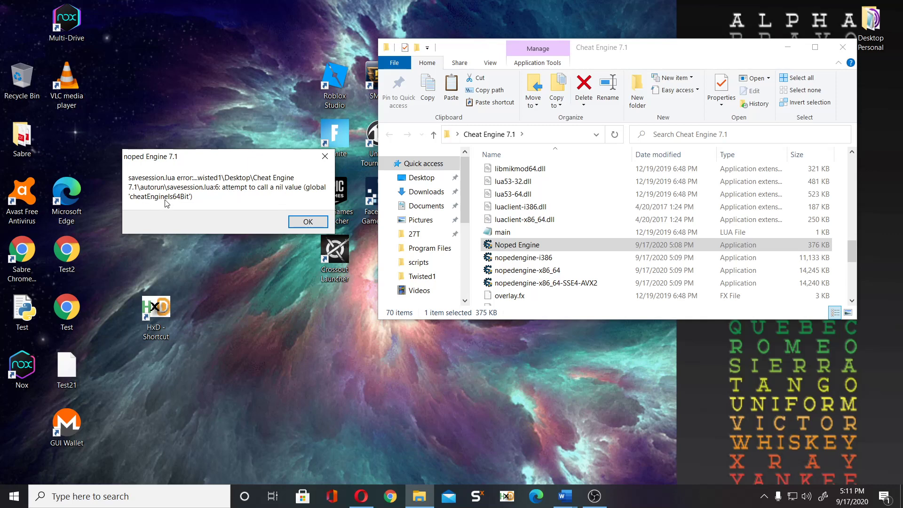
{"action": "mouse_move", "coordinate": [530, 219]}
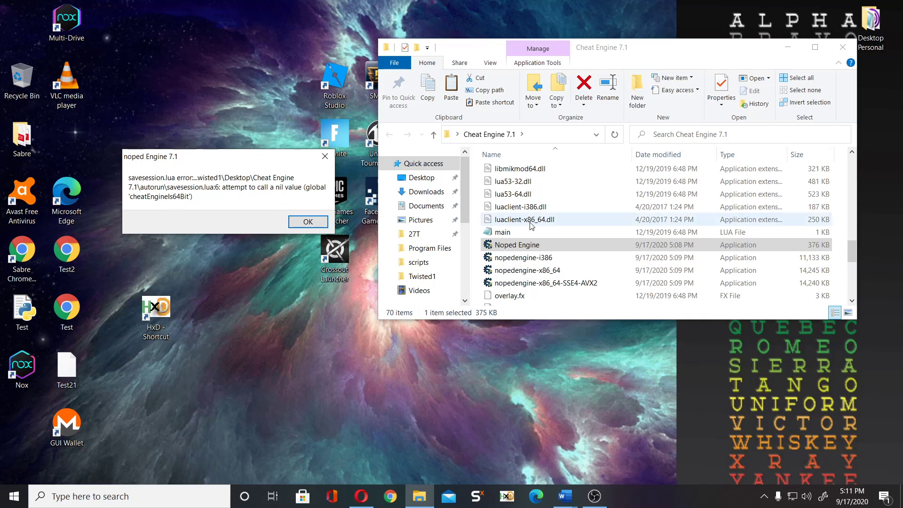
- Go into the autorun folder and open savesession.lua for editing in Notepad++
{"action": "scroll", "scroll_direction": "up", "scroll_amount": 3}
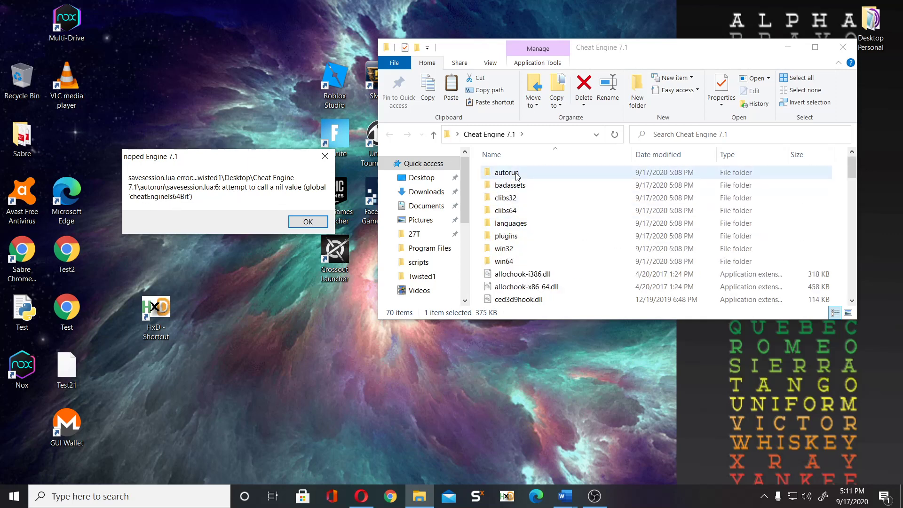
{"action": "double_click", "coordinate": [506, 172]}
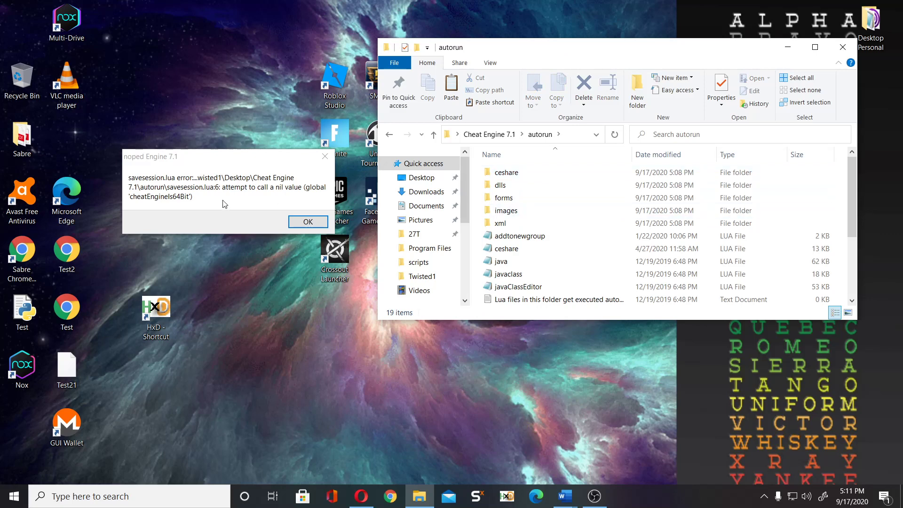
{"action": "mouse_move", "coordinate": [301, 182]}
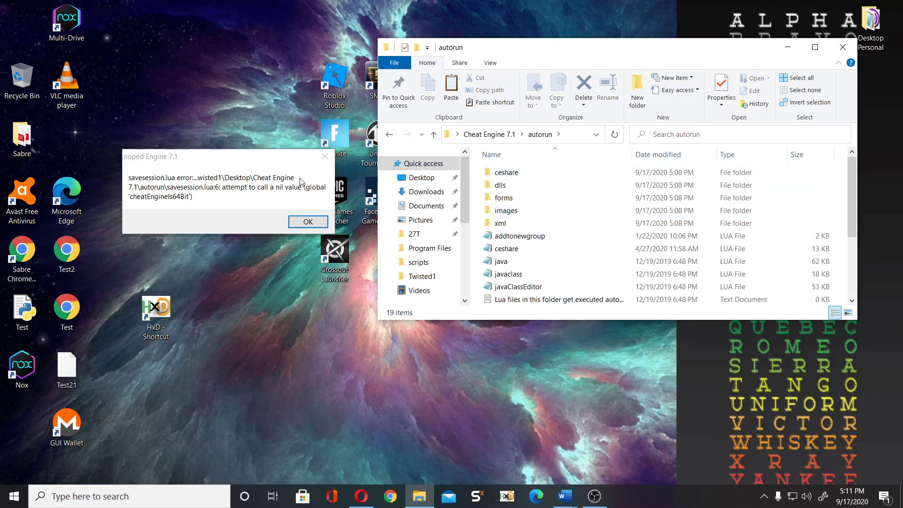
{"action": "left_click", "coordinate": [512, 286]}
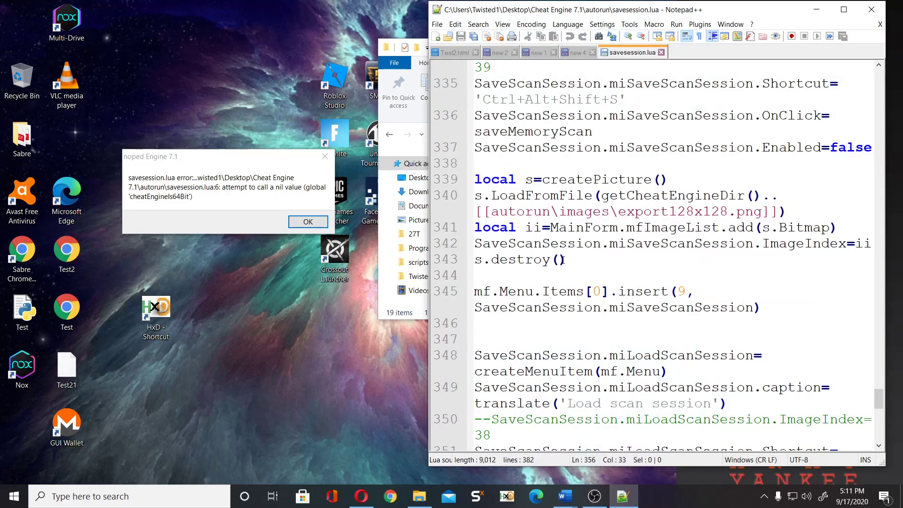
- Change cheatEngineIs64Bit on line 6 of savesession.lua to nopedEngineIs64Bit
{"action": "scroll", "scroll_direction": "up", "scroll_amount": 3}
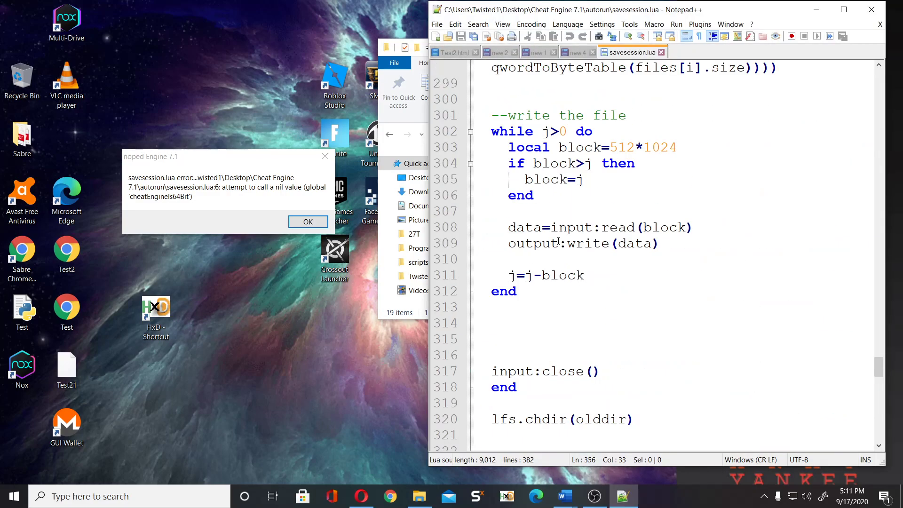
{"action": "scroll", "scroll_direction": "up", "scroll_amount": 3}
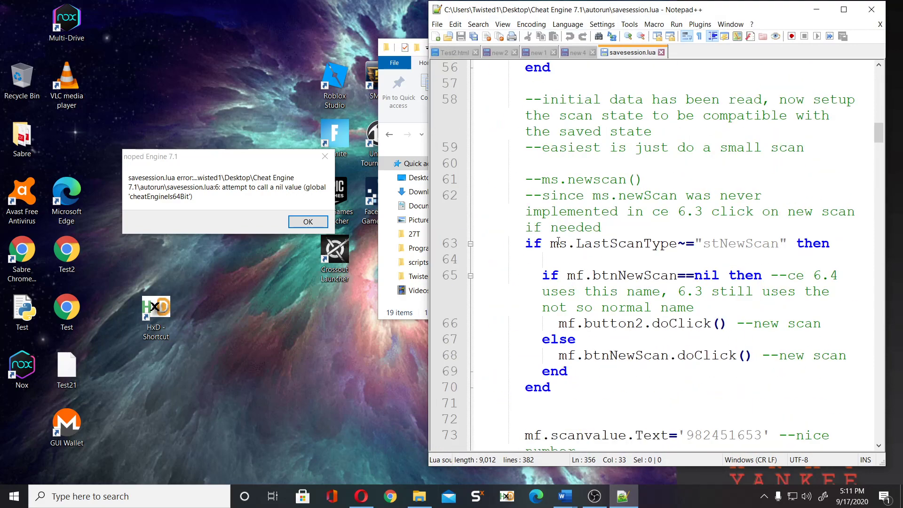
{"action": "scroll", "scroll_direction": "up", "scroll_amount": 3}
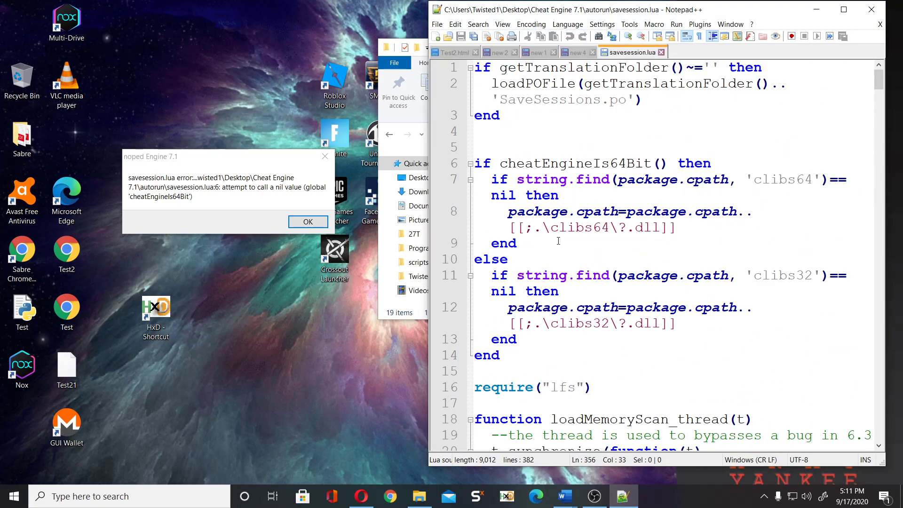
{"action": "left_click", "coordinate": [489, 163]}
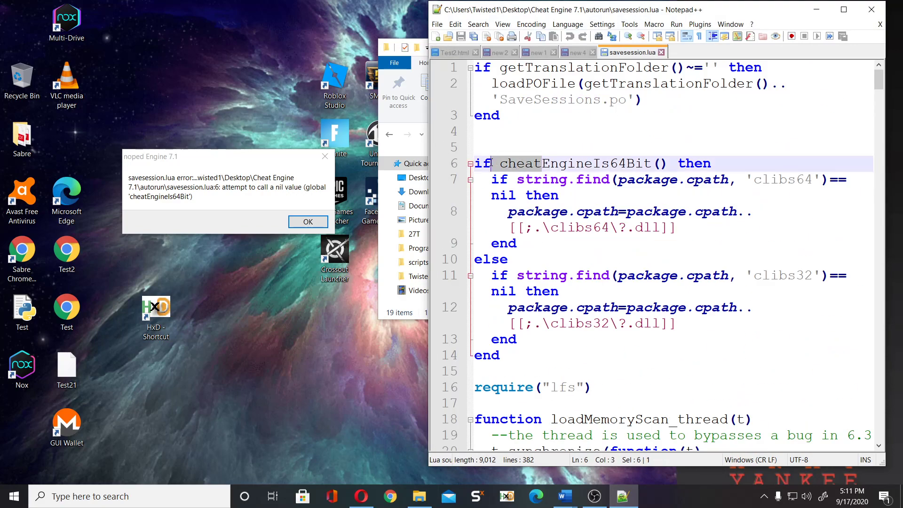
{"action": "type", "text": "noped"}
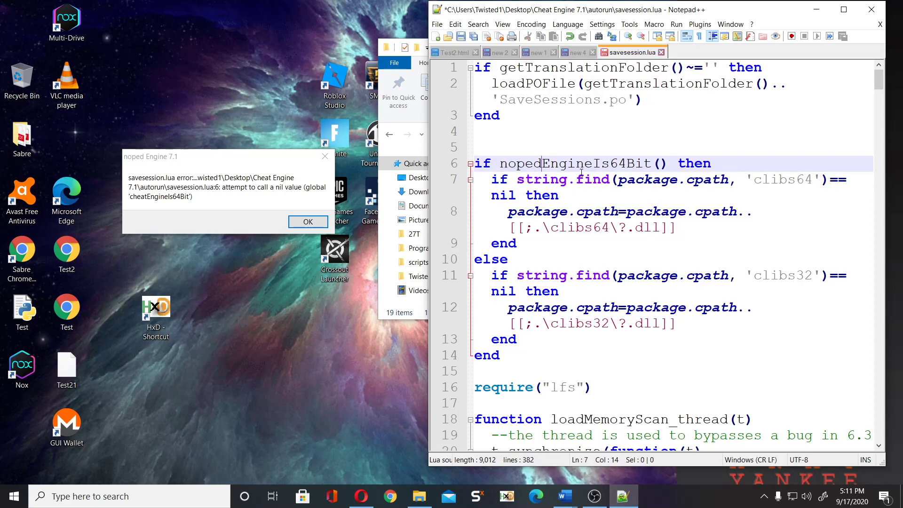
{"action": "left_click", "coordinate": [478, 24]}
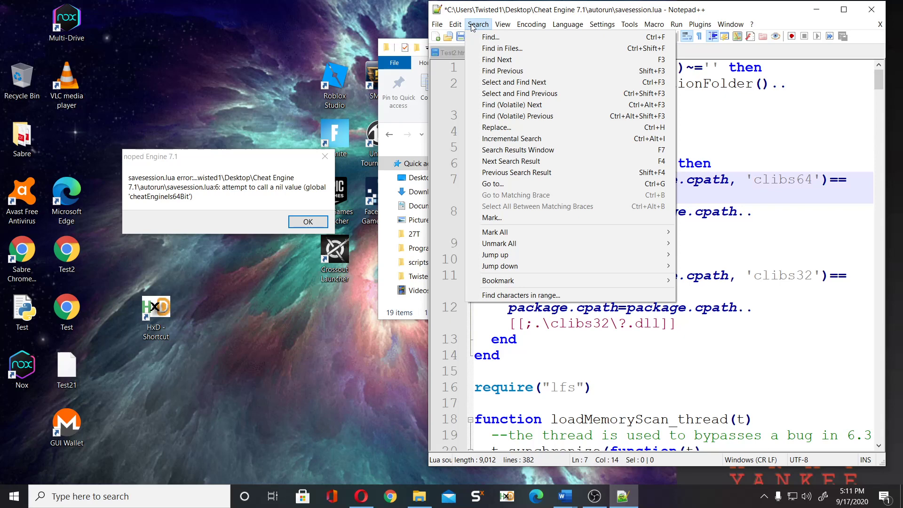
- Find 'cheat' and change the Cheat Engine scan-files filter text to Noped
{"action": "left_click", "coordinate": [490, 37]}
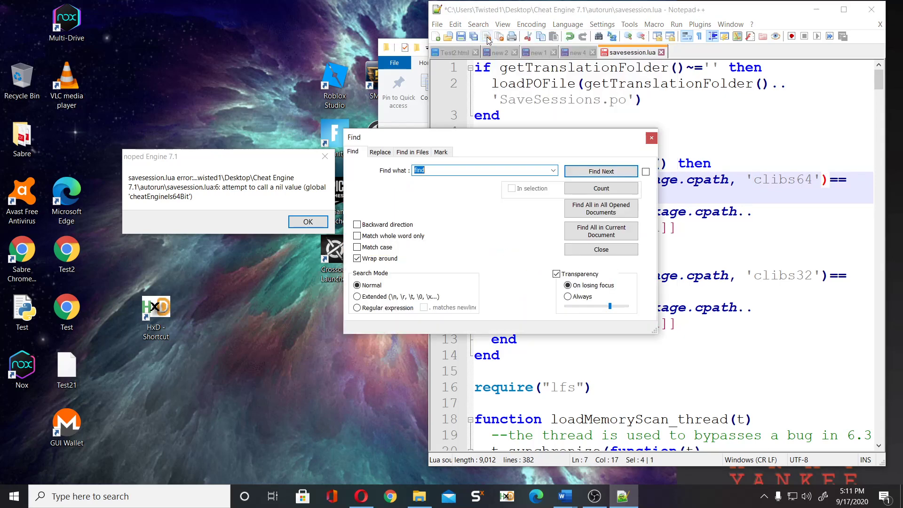
{"action": "type", "text": "che"}
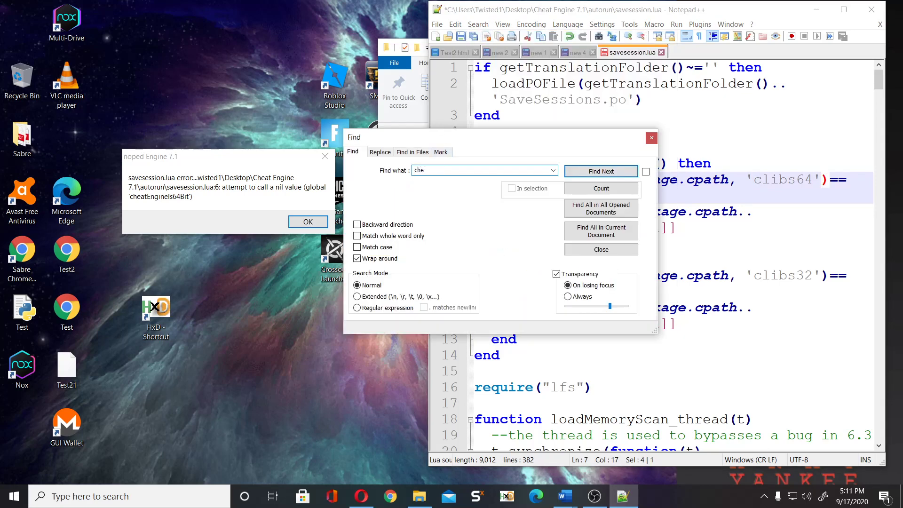
{"action": "left_click", "coordinate": [600, 172]}
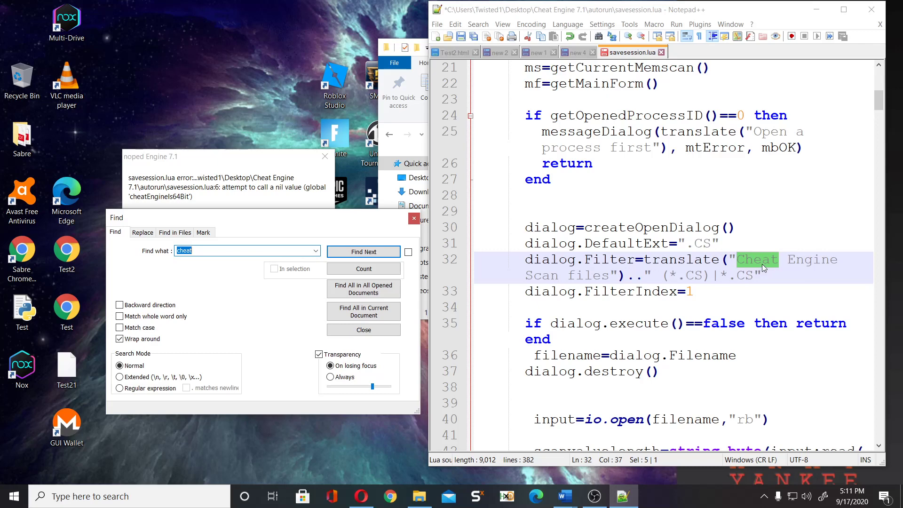
{"action": "type", "text": "N"}
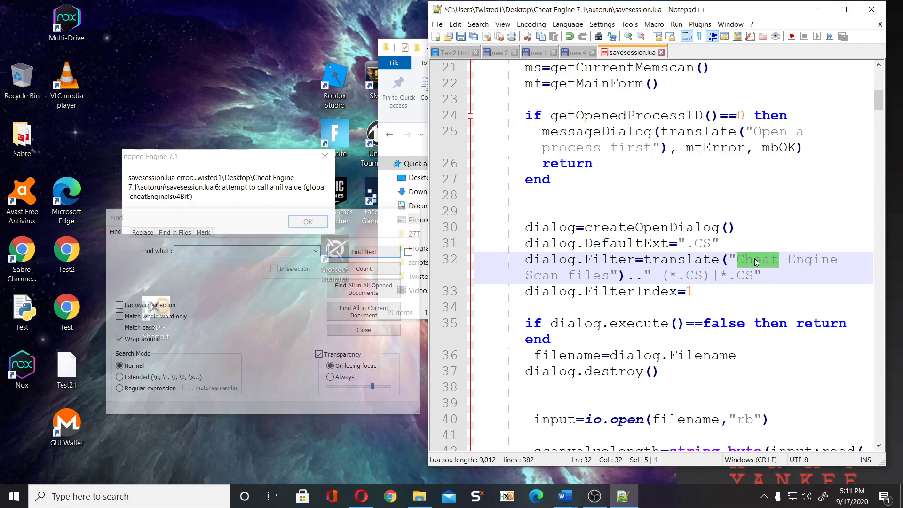
{"action": "type", "text": "Noped"}
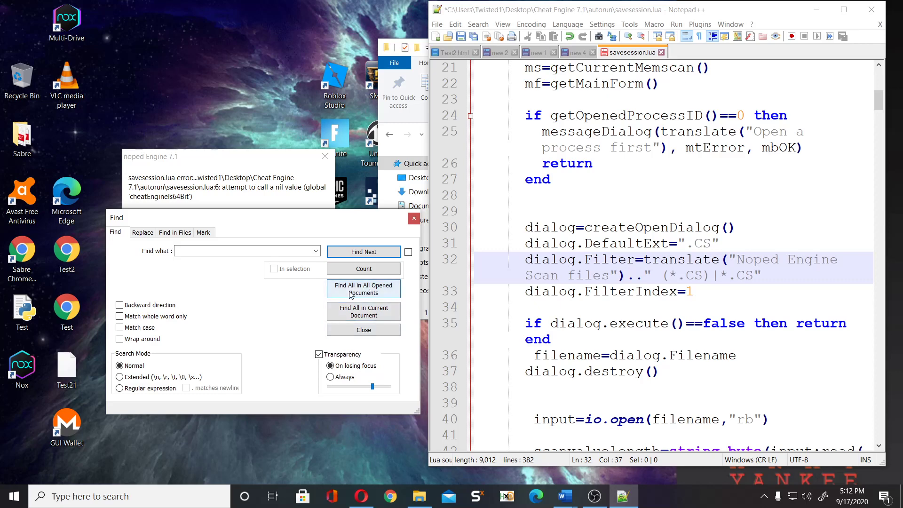
- Search all open documents for 'cheat' and rename getCheatEngineDir to getnopedEngineDir
{"action": "left_click", "coordinate": [364, 312]}
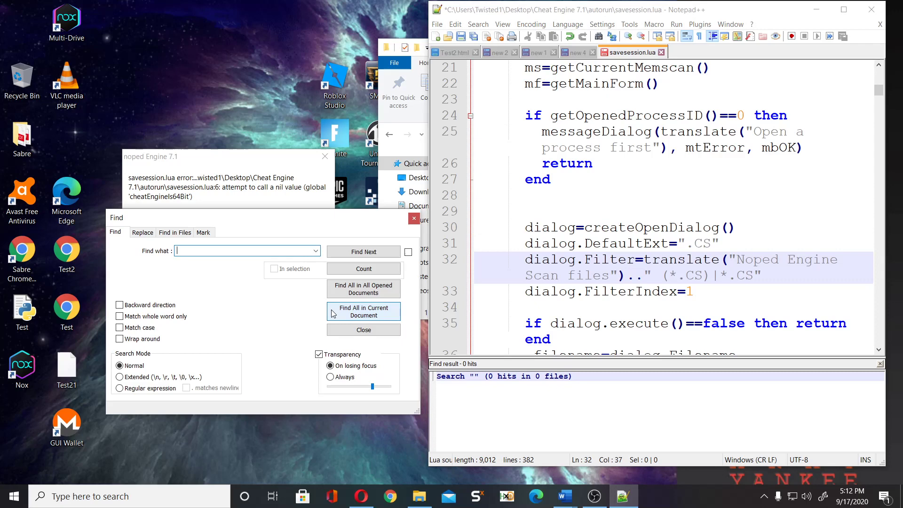
{"action": "type", "text": "cheat"}
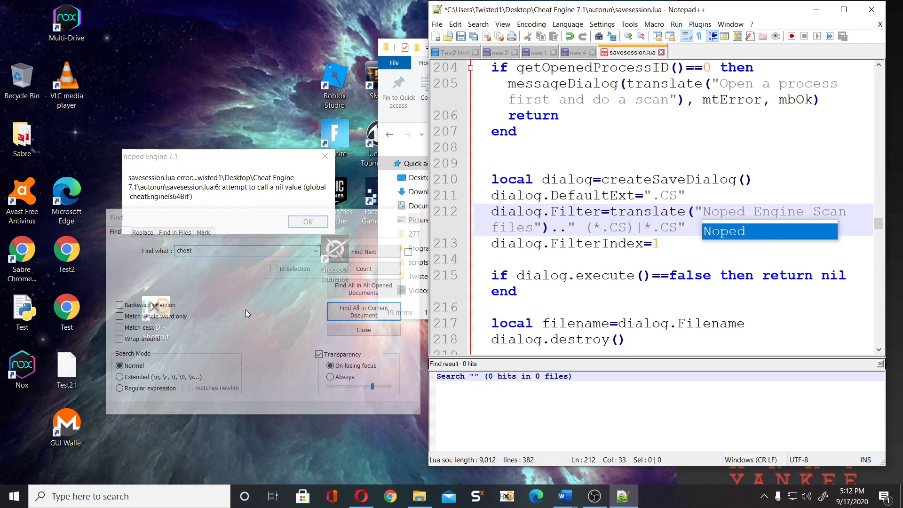
{"action": "left_click", "coordinate": [363, 252]}
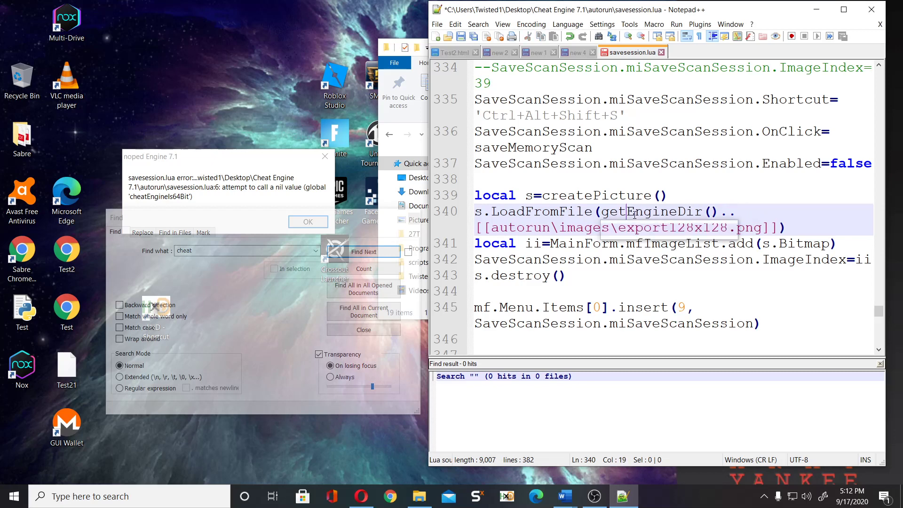
{"action": "type", "text": "noped"}
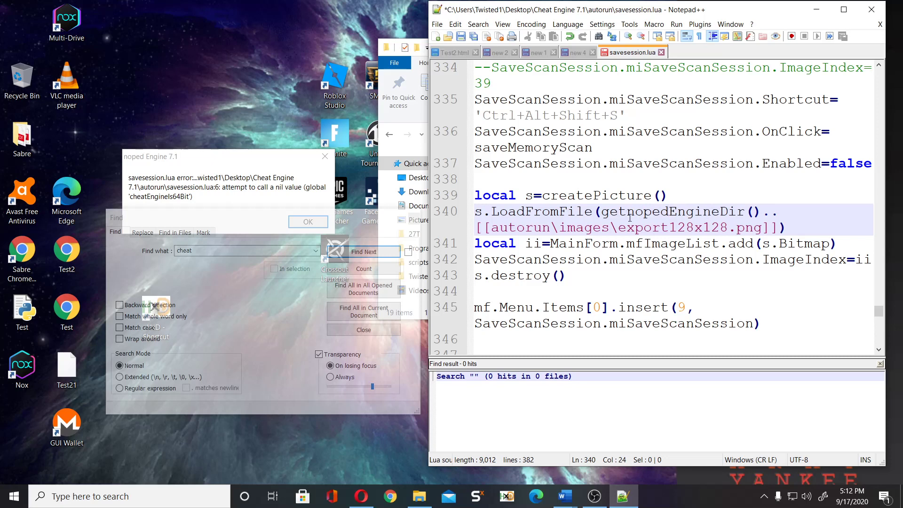
- Re-run the 'cheat' search across open documents to confirm no occurrences remain
{"action": "left_click", "coordinate": [363, 252]}
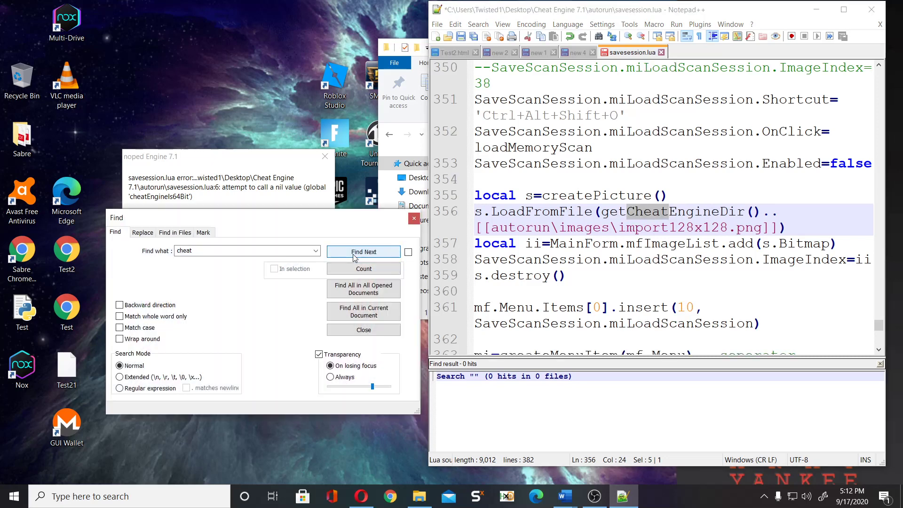
{"action": "left_click", "coordinate": [363, 252]}
{"action": "type", "text": "noped"}
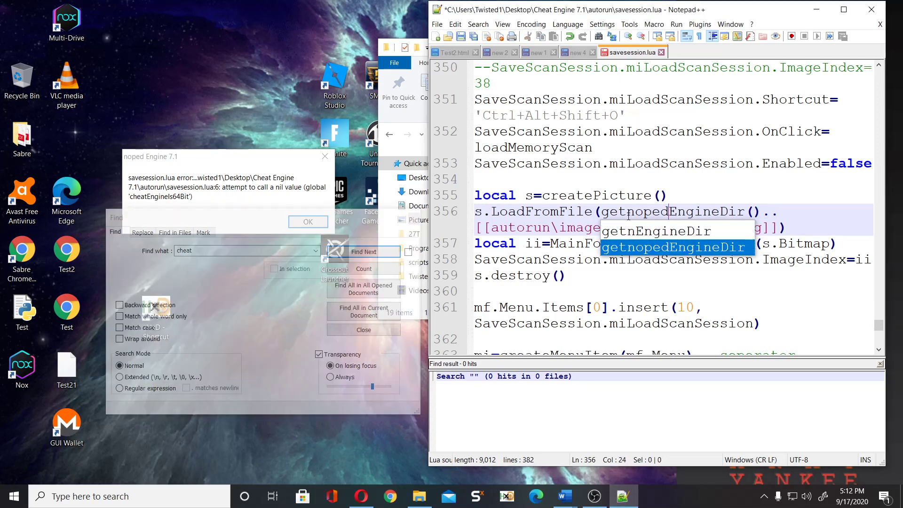
{"action": "left_click", "coordinate": [363, 252]}
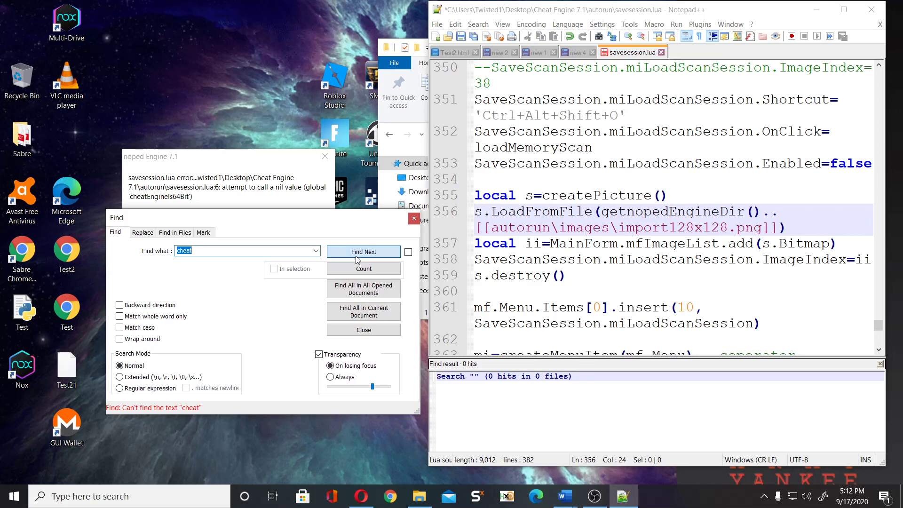
{"action": "left_click", "coordinate": [363, 288]}
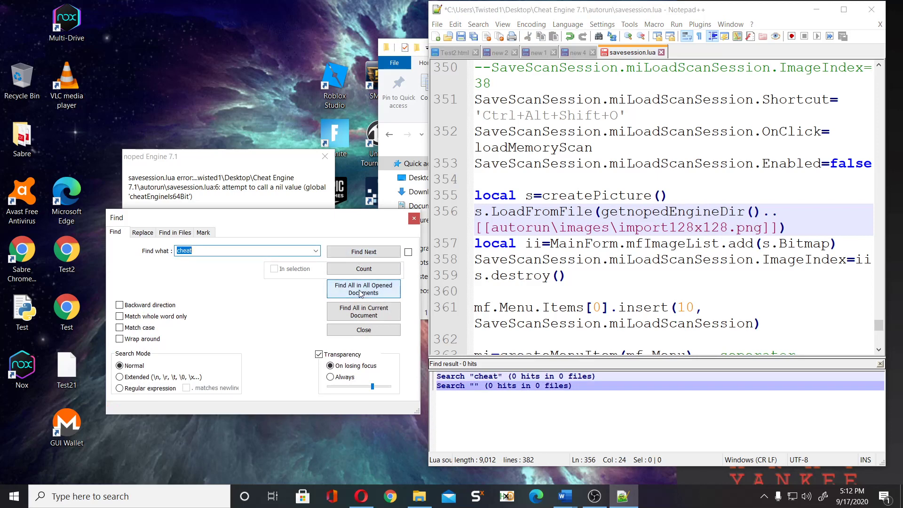
{"action": "left_click", "coordinate": [363, 311]}
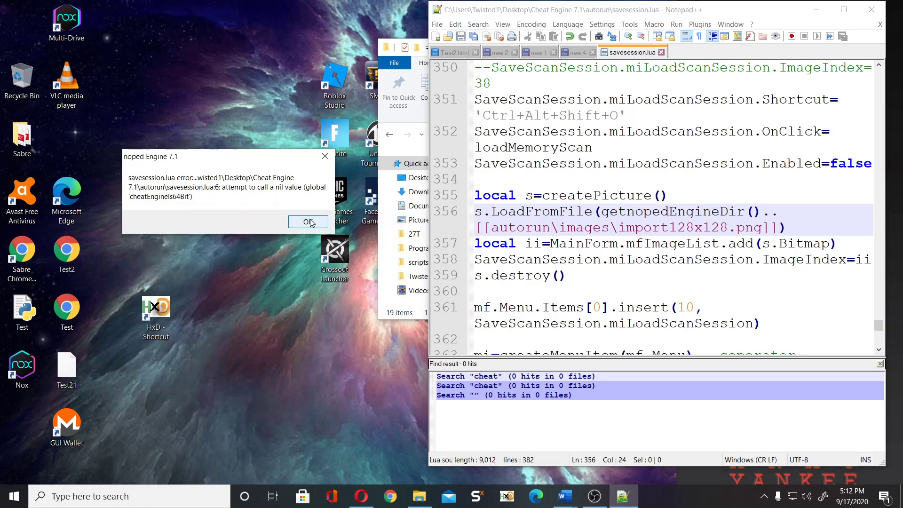
- Dismiss the script error, go up to the Cheat Engine 7.1 folder and launch Noped Engine.exe
{"action": "left_click", "coordinate": [308, 222]}
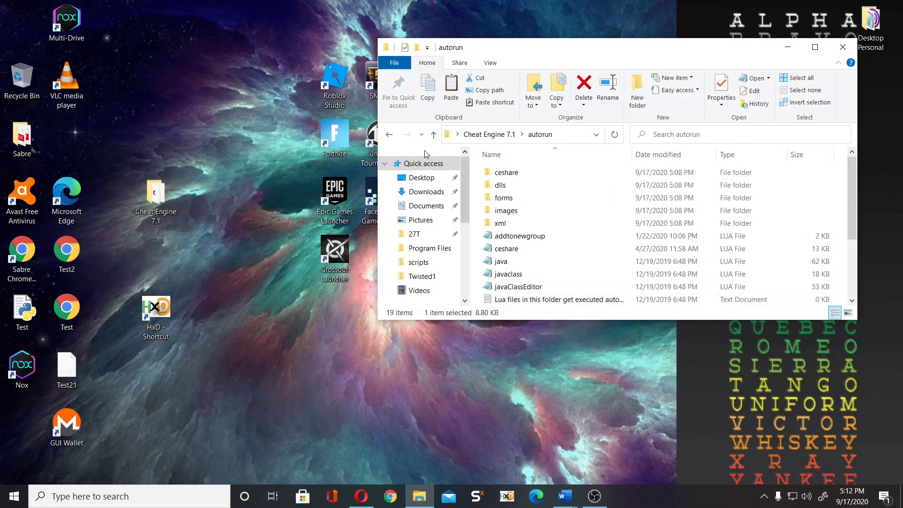
{"action": "left_click", "coordinate": [433, 135]}
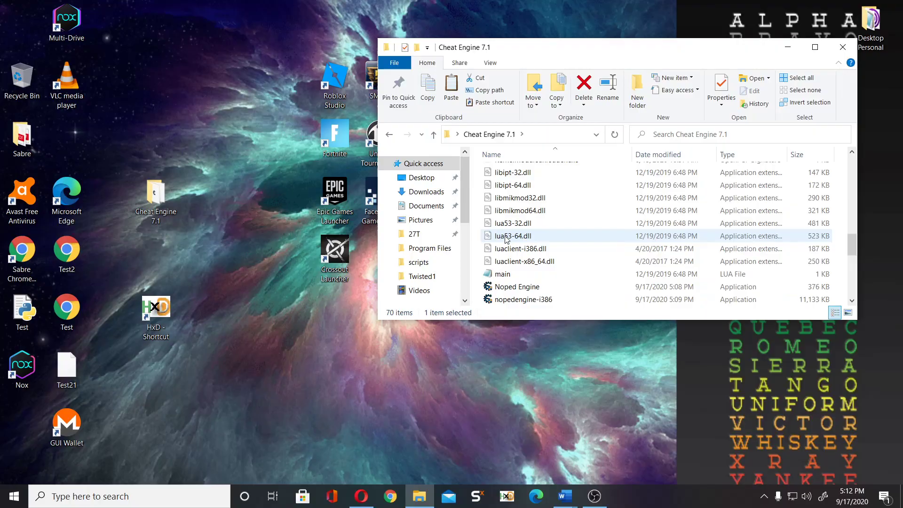
{"action": "double_click", "coordinate": [517, 286]}
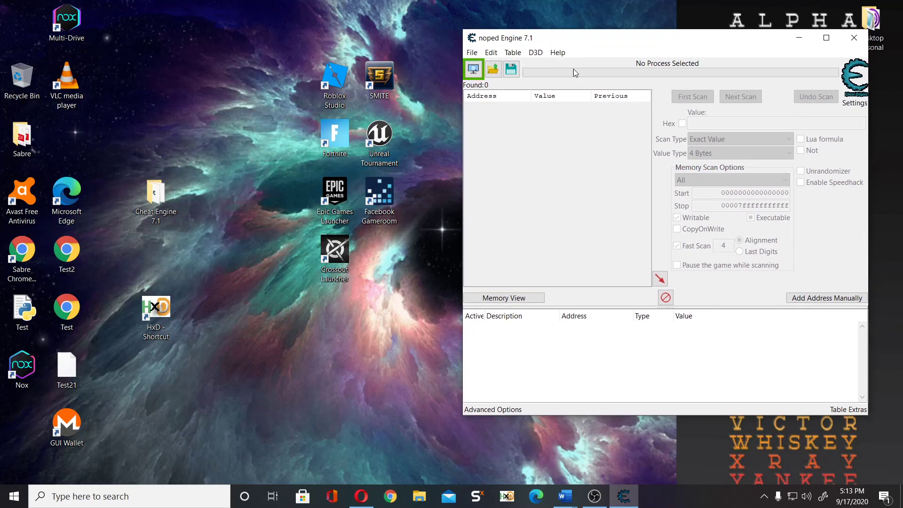
- From the Roblox home page in Opera, launch Adopt Me! and return focus to noped Engine
{"action": "left_click", "coordinate": [473, 69]}
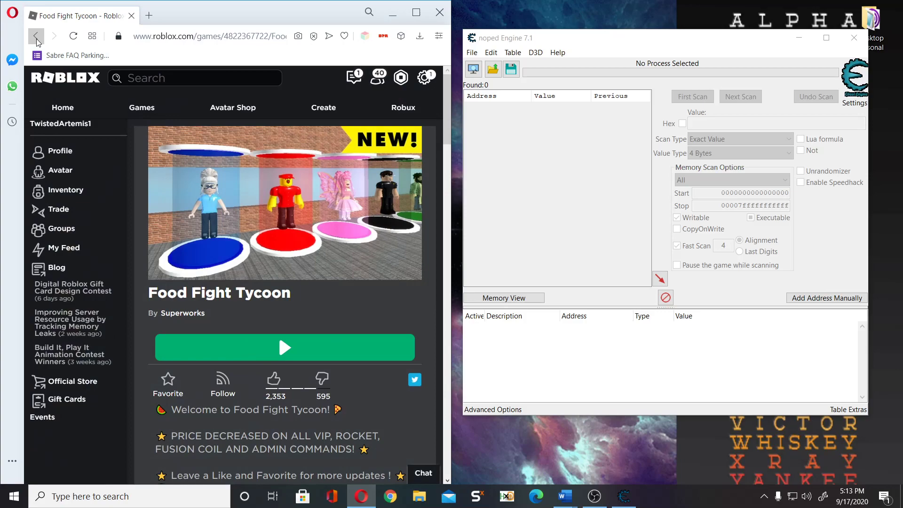
{"action": "left_click", "coordinate": [36, 36]}
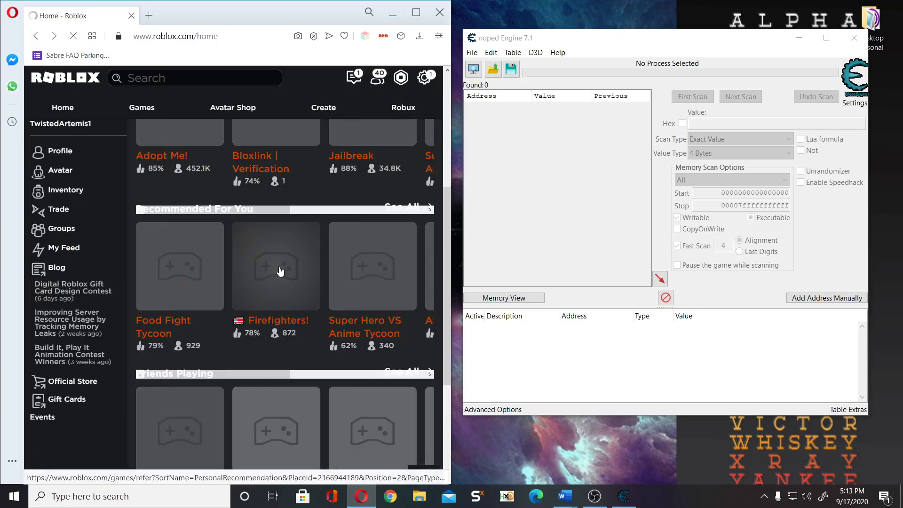
{"action": "scroll", "scroll_direction": "down", "scroll_amount": 3}
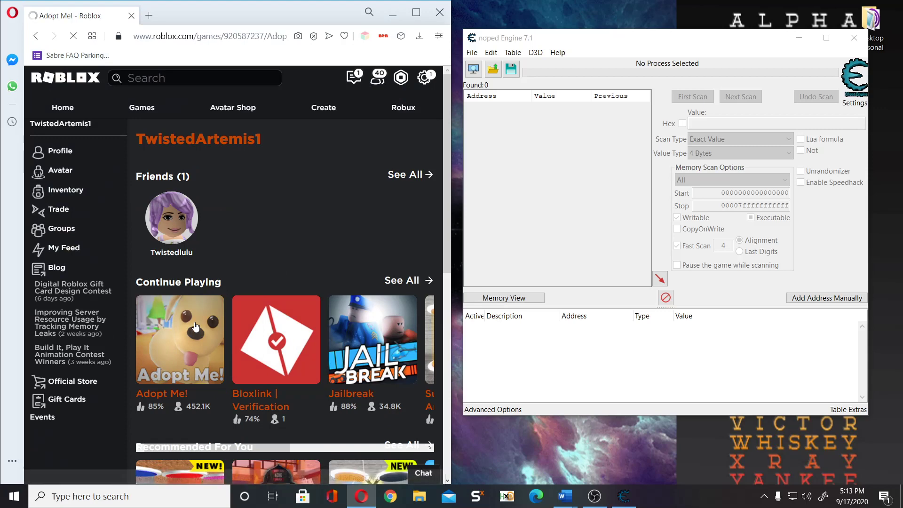
{"action": "left_click", "coordinate": [179, 338]}
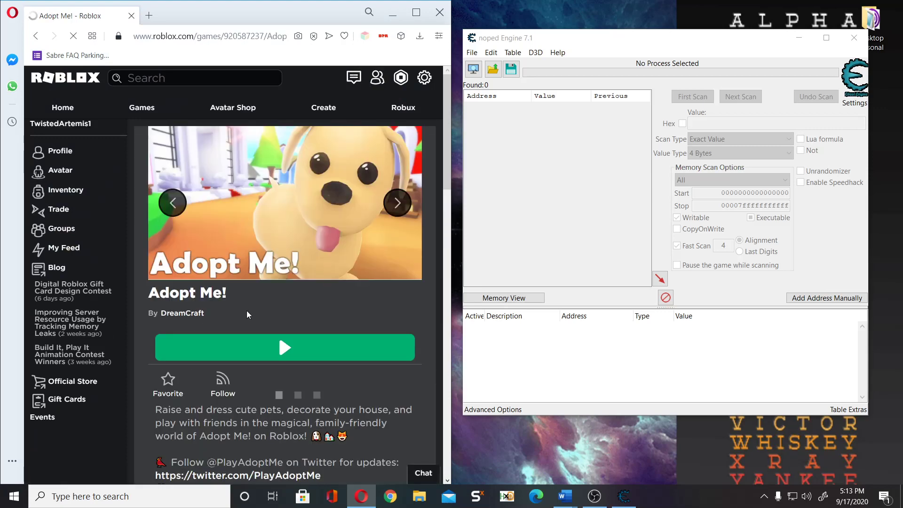
{"action": "left_click", "coordinate": [284, 347]}
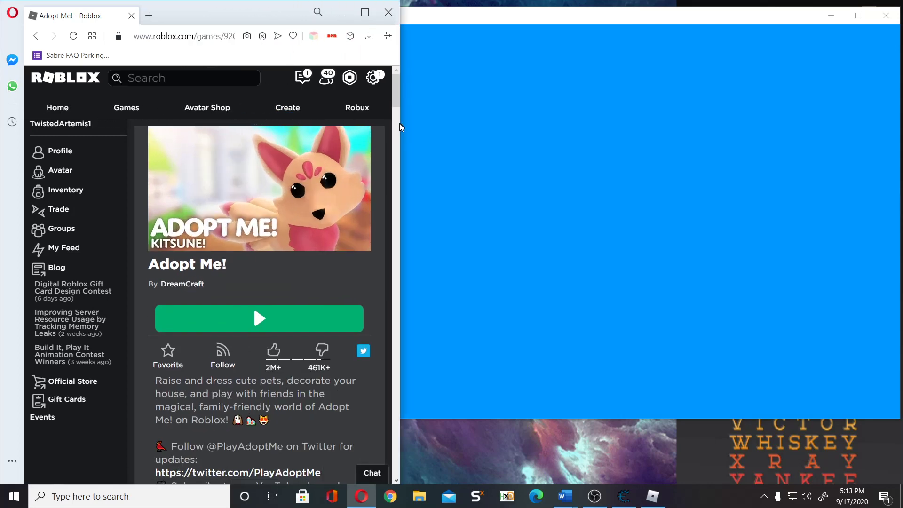
{"action": "left_click", "coordinate": [258, 319]}
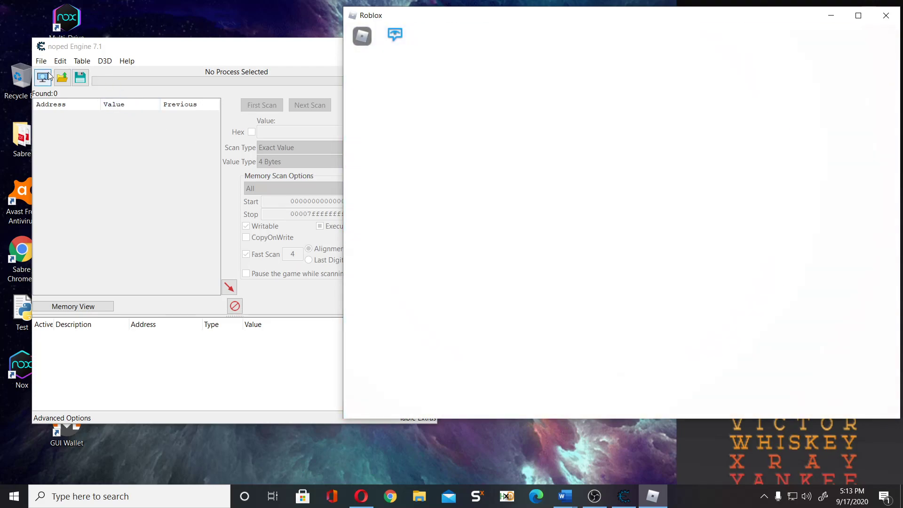
- Attach noped Engine to RobloxPlayerBeta.exe, browse the value types, then close the engine
{"action": "left_click", "coordinate": [43, 77]}
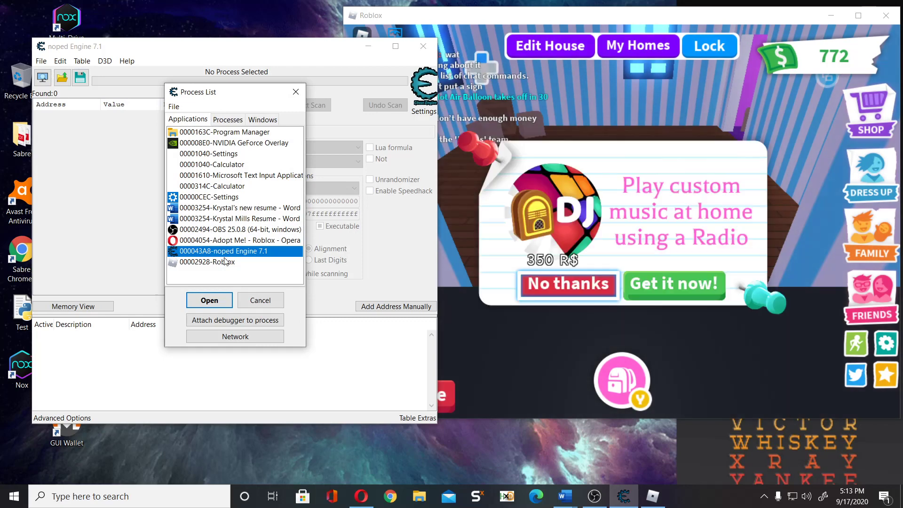
{"action": "left_click", "coordinate": [209, 300]}
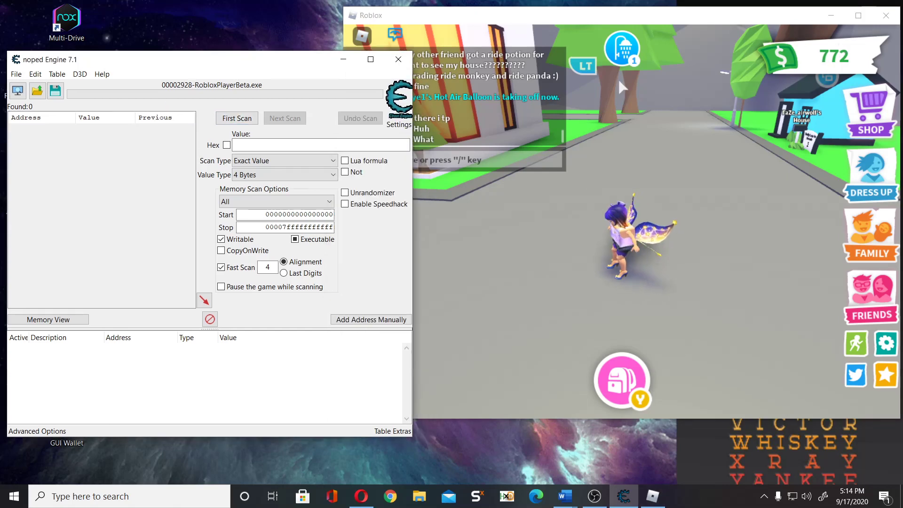
{"action": "left_click", "coordinate": [284, 175]}
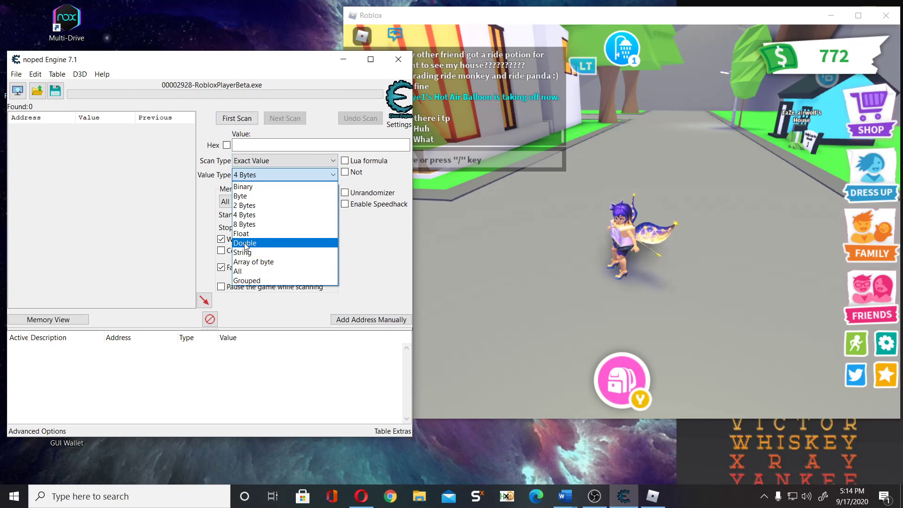
{"action": "mouse_move", "coordinate": [245, 214]}
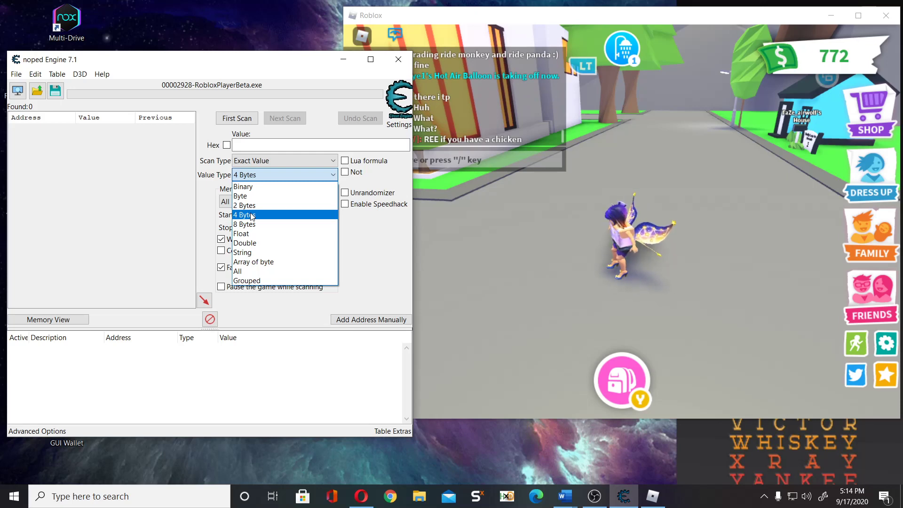
{"action": "mouse_move", "coordinate": [247, 280]}
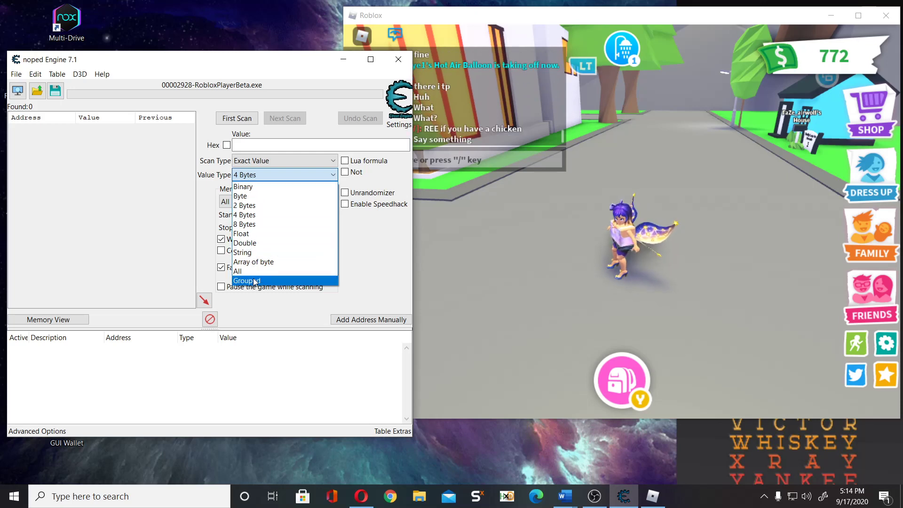
{"action": "left_click", "coordinate": [397, 60]}
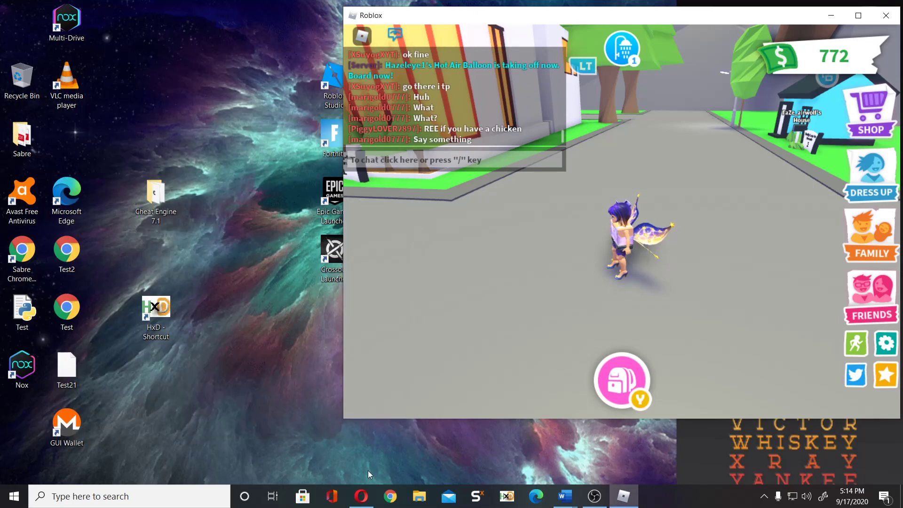
- Browse File Explorer to Local Disk > Program Files and enter the Cheat Engine 7.1 folder
{"action": "left_click", "coordinate": [419, 496]}
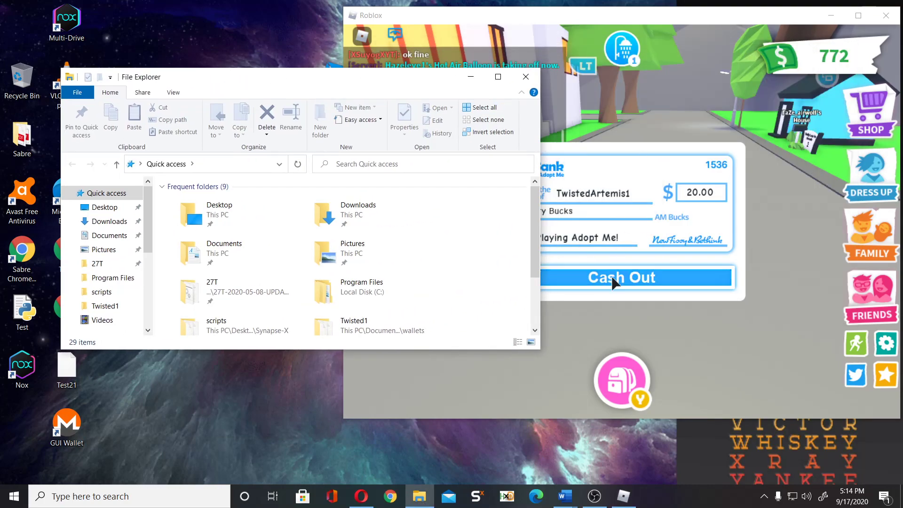
{"action": "left_click", "coordinate": [619, 276]}
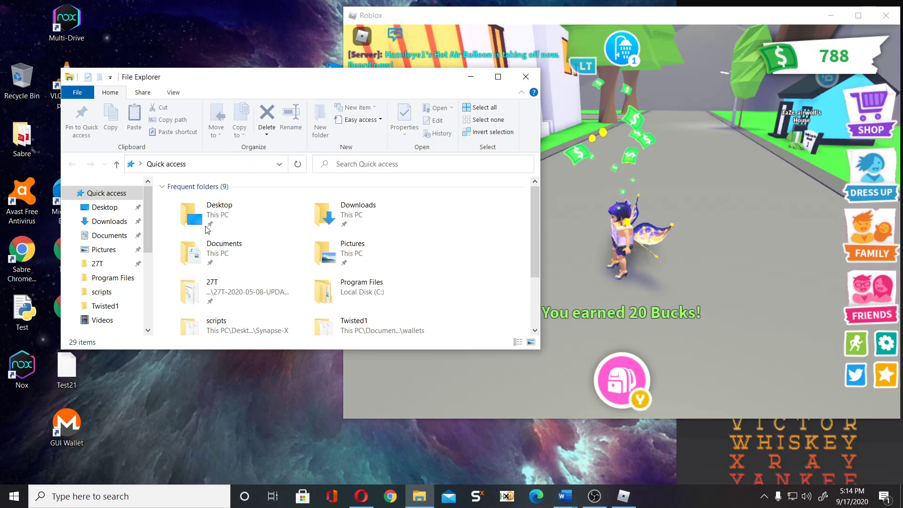
{"action": "scroll", "scroll_direction": "down", "scroll_amount": 3}
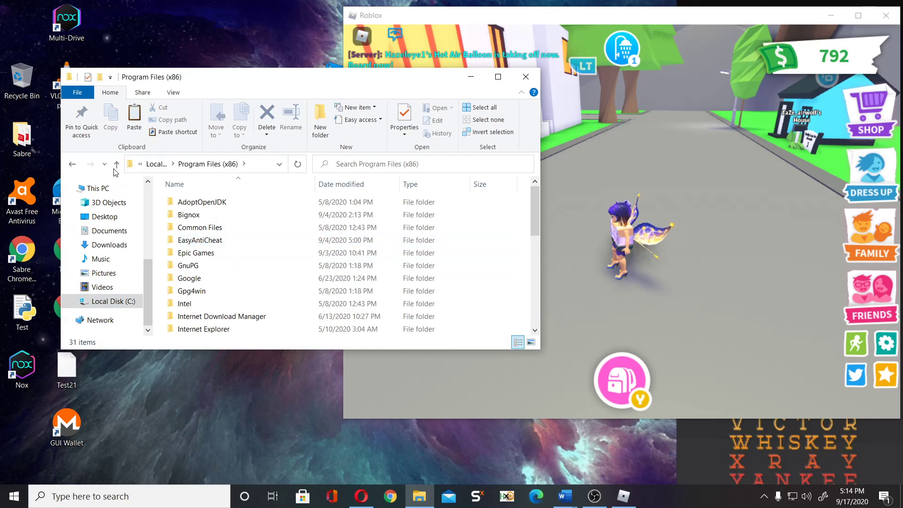
{"action": "left_click", "coordinate": [116, 164]}
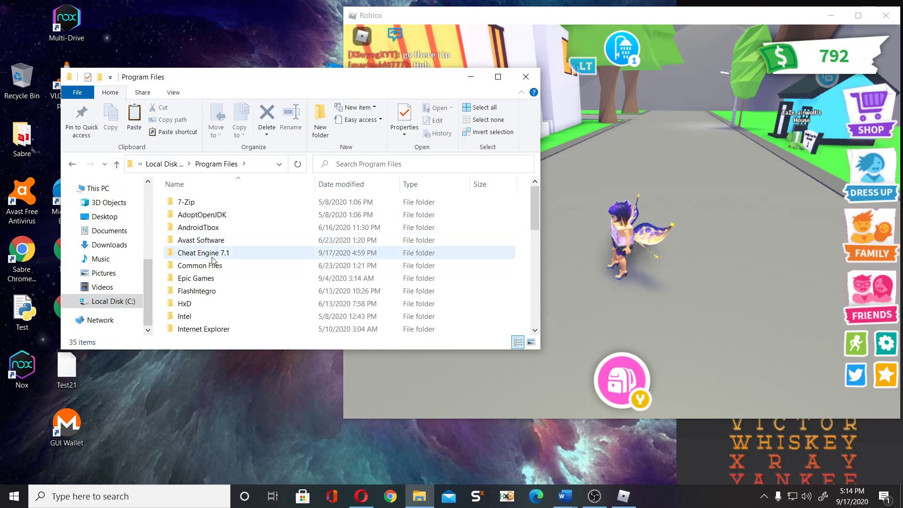
{"action": "double_click", "coordinate": [202, 252]}
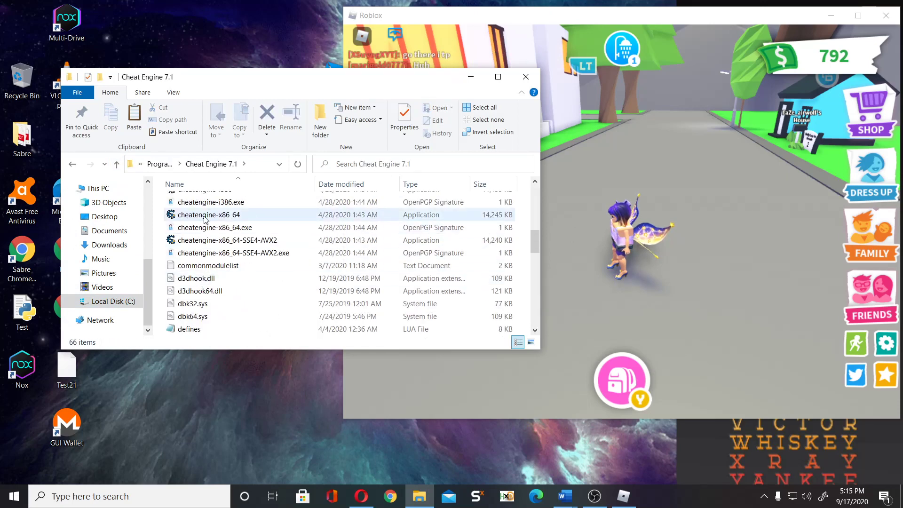
{"action": "scroll", "scroll_direction": "up", "scroll_amount": 3}
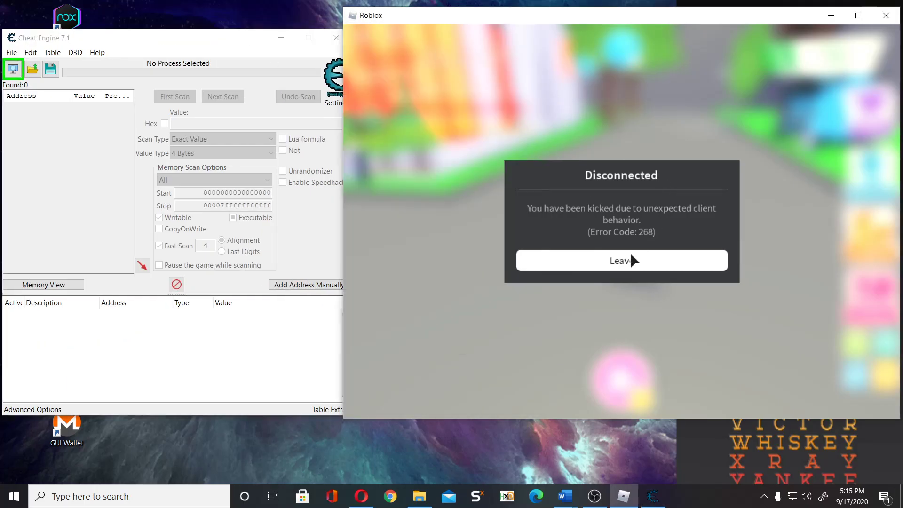
- Leave the disconnected Roblox game and start Facebook Gameroom showing Golf Clash
{"action": "left_click", "coordinate": [622, 261]}
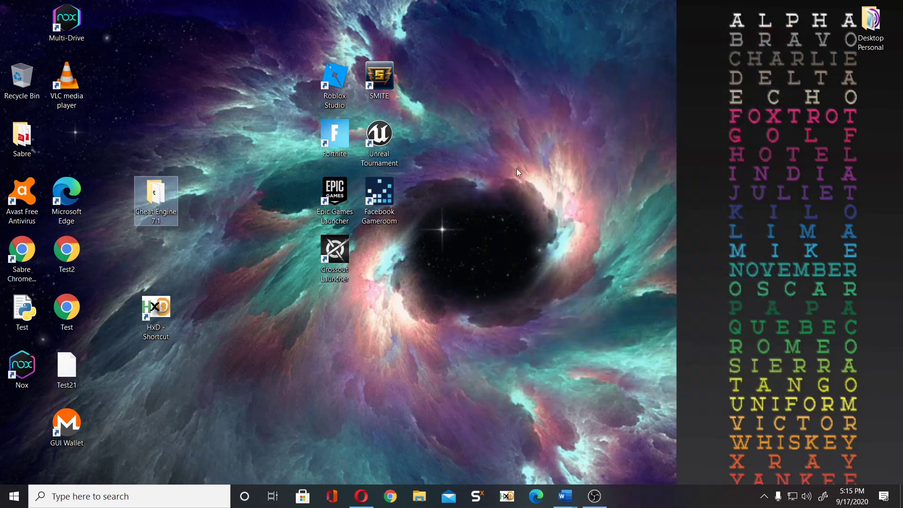
{"action": "mouse_move", "coordinate": [380, 199]}
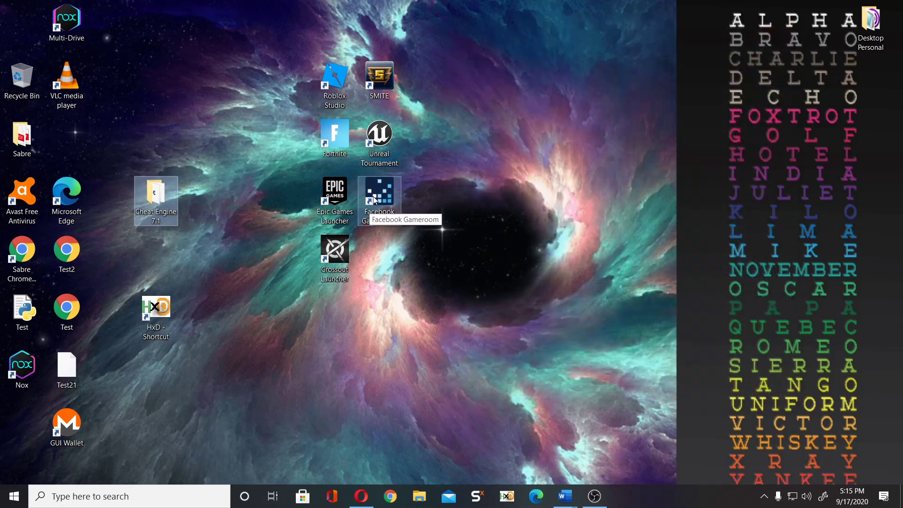
{"action": "double_click", "coordinate": [379, 197]}
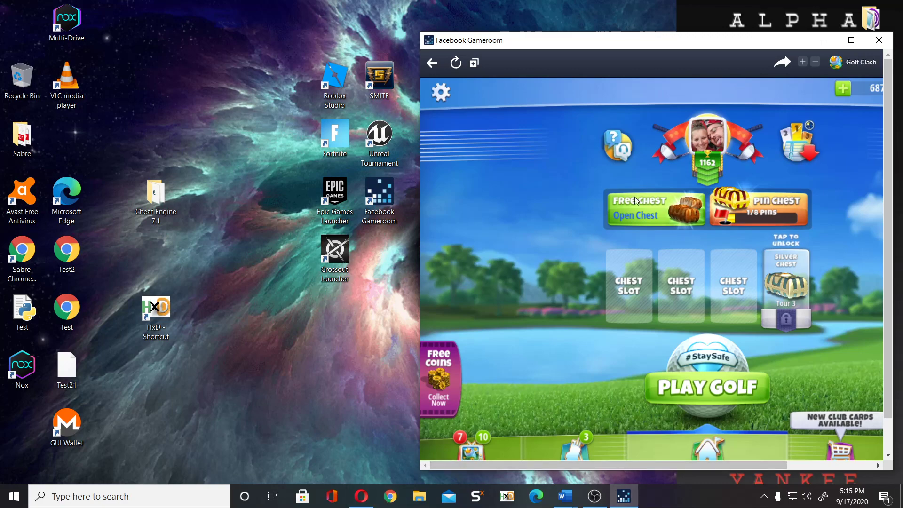
{"action": "left_click", "coordinate": [636, 215]}
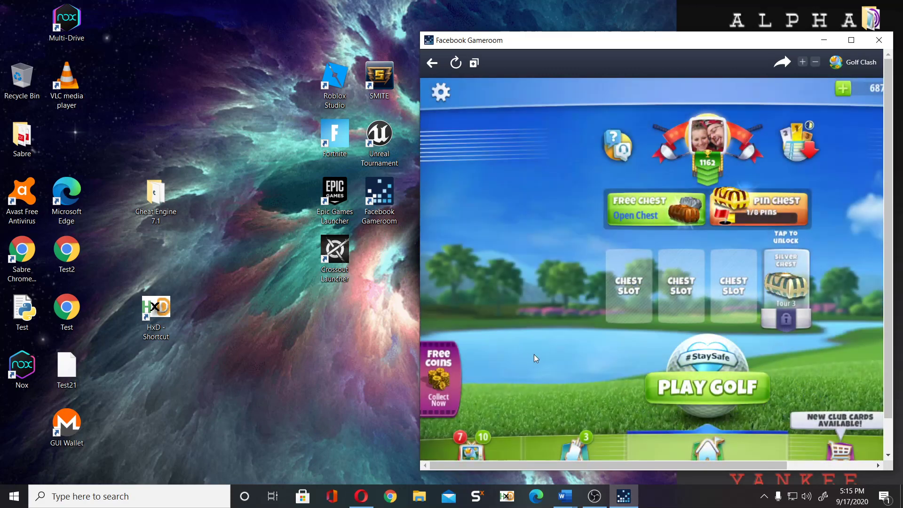
{"action": "left_click", "coordinate": [595, 496]}
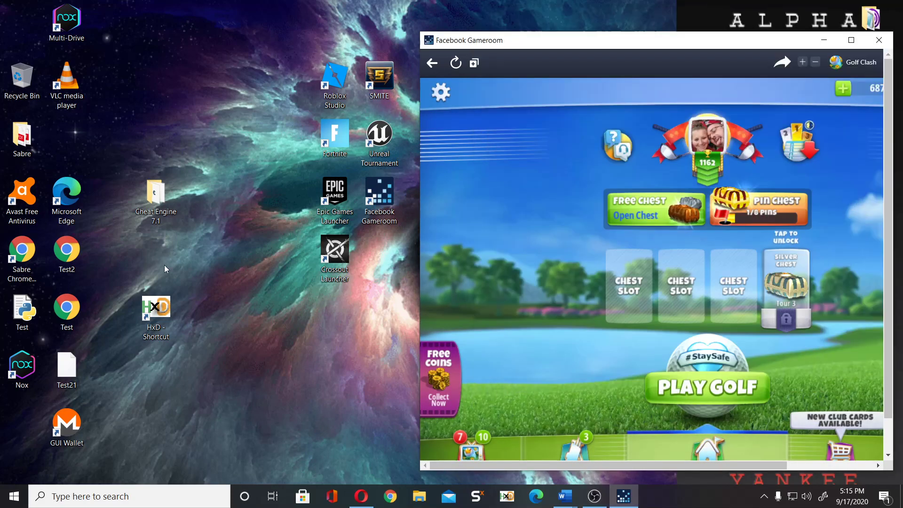
- Launch noped Engine and attach it to the Facebook Gameroom Browser.exe process
{"action": "double_click", "coordinate": [156, 196]}
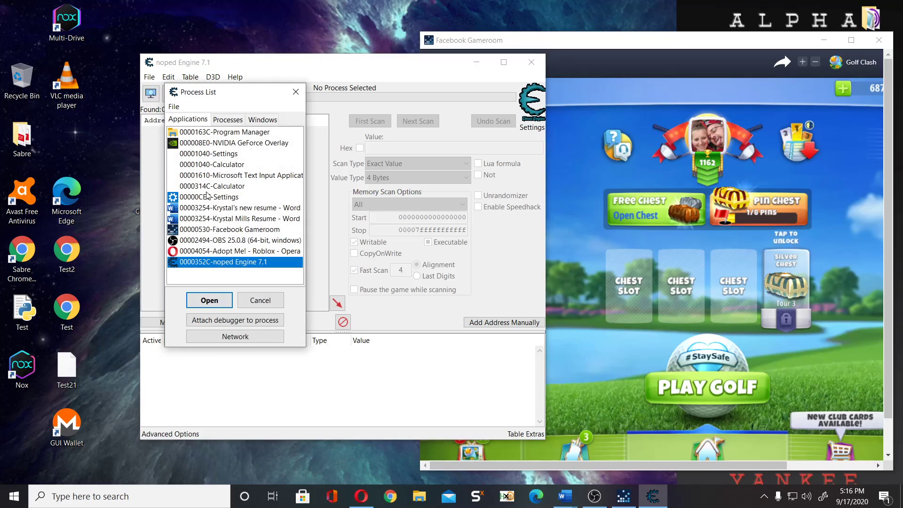
{"action": "left_click", "coordinate": [228, 120]}
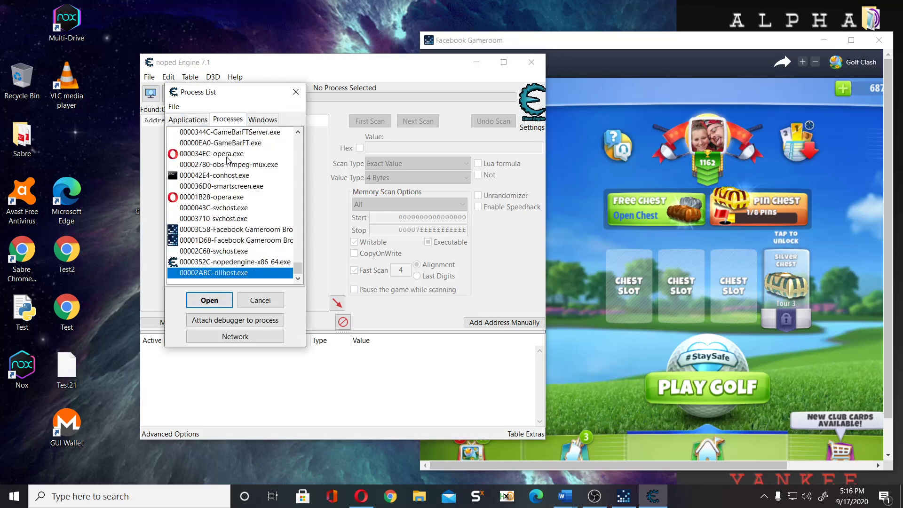
{"action": "left_click", "coordinate": [233, 229]}
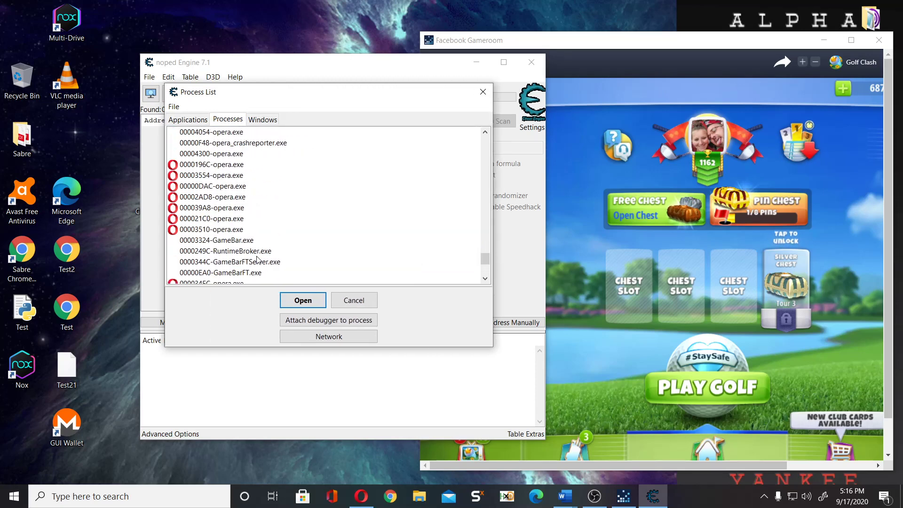
{"action": "scroll", "scroll_direction": "up", "scroll_amount": 3}
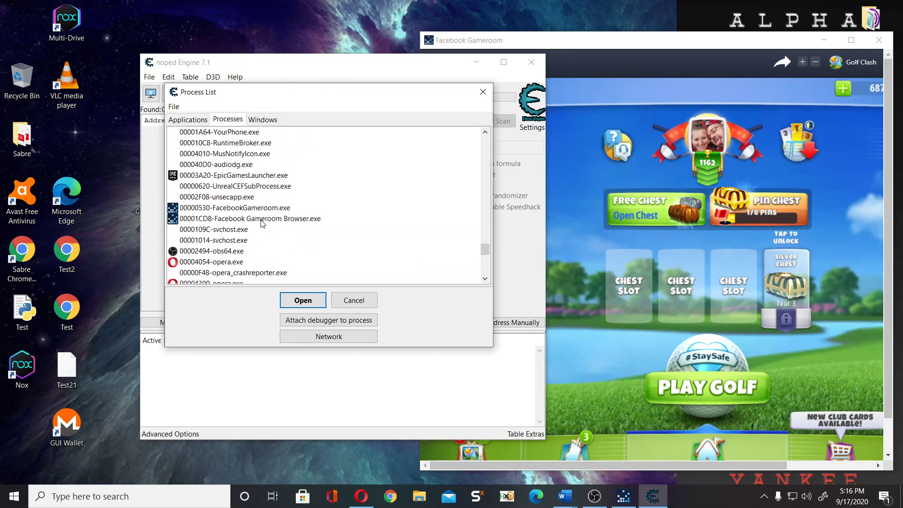
{"action": "left_click", "coordinate": [249, 230]}
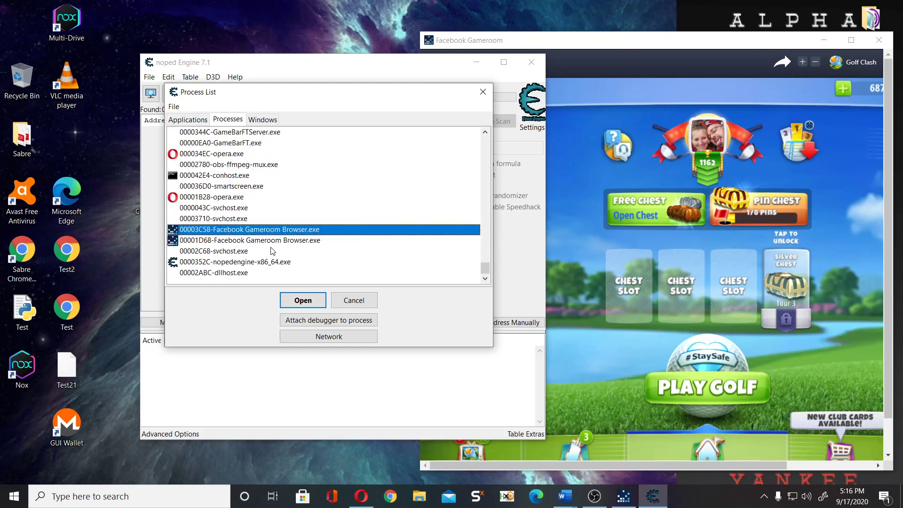
{"action": "scroll", "scroll_direction": "up", "scroll_amount": 3}
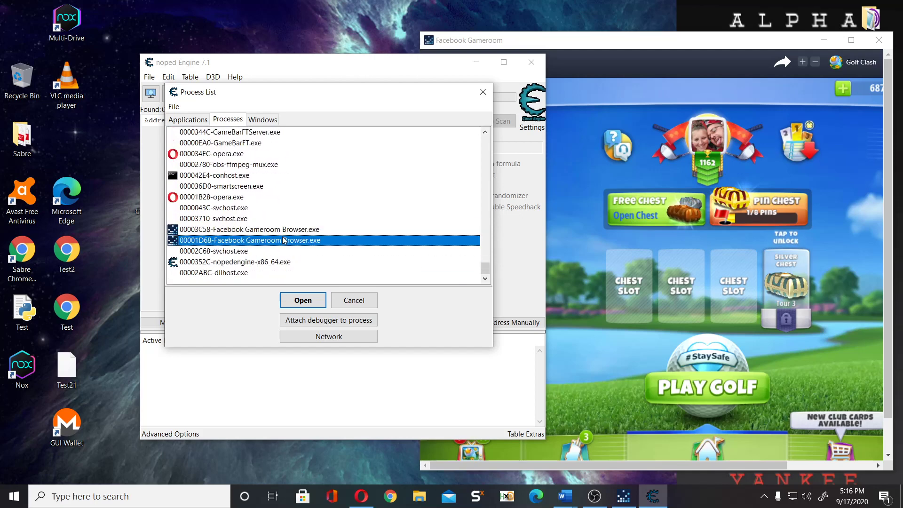
{"action": "left_click", "coordinate": [302, 300]}
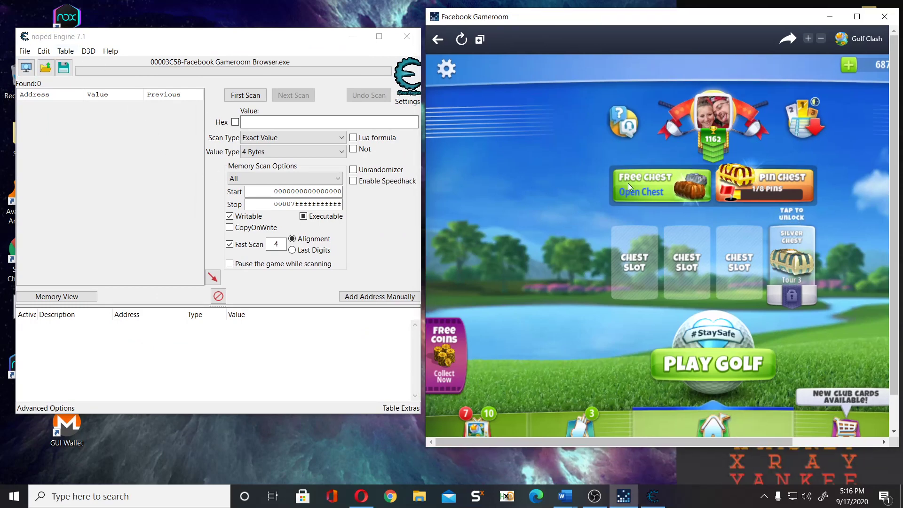
{"action": "mouse_move", "coordinate": [570, 269]}
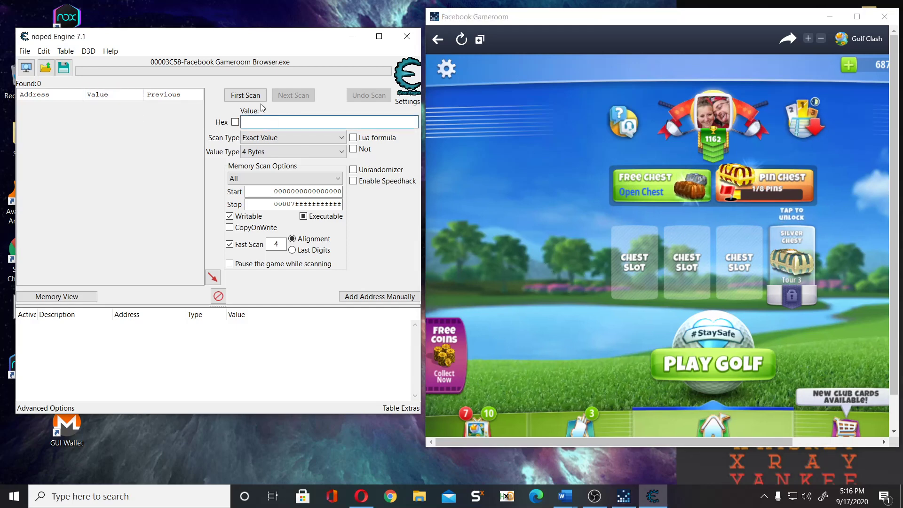
{"action": "mouse_move", "coordinate": [261, 137]}
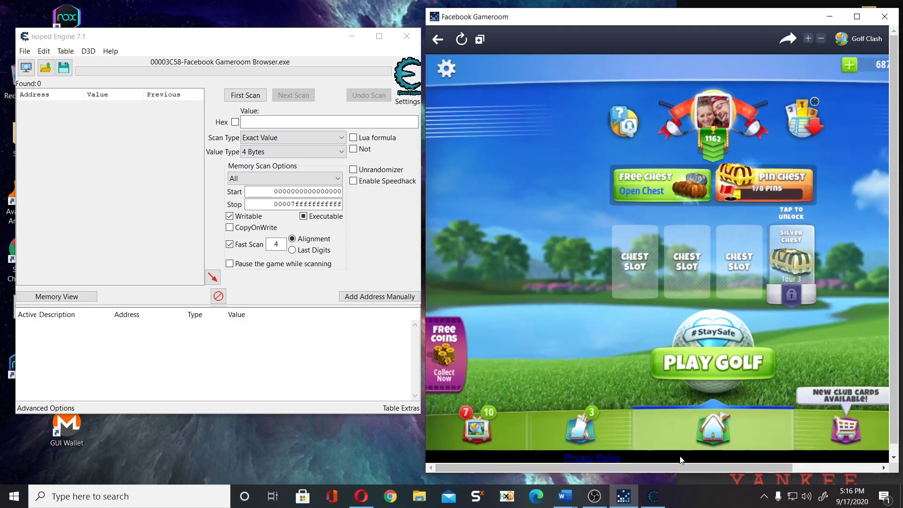
{"action": "mouse_move", "coordinate": [608, 361]}
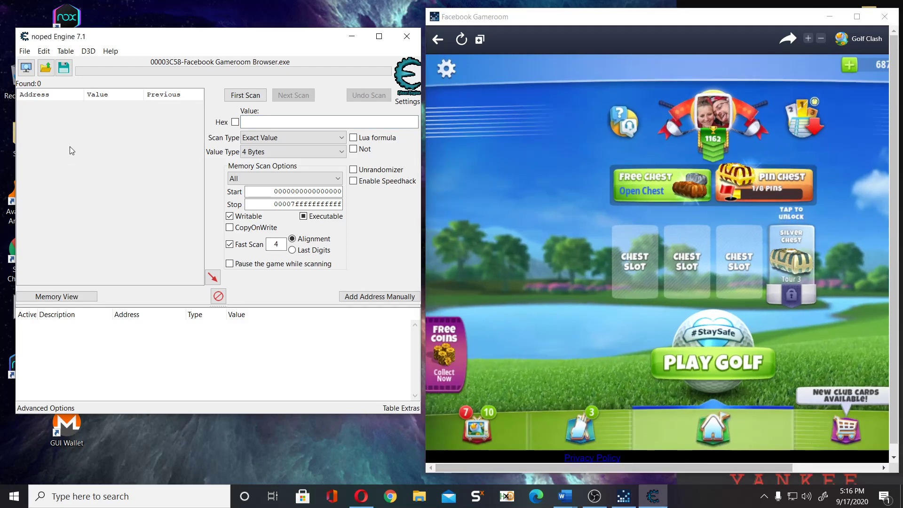
{"action": "mouse_move", "coordinate": [83, 134]}
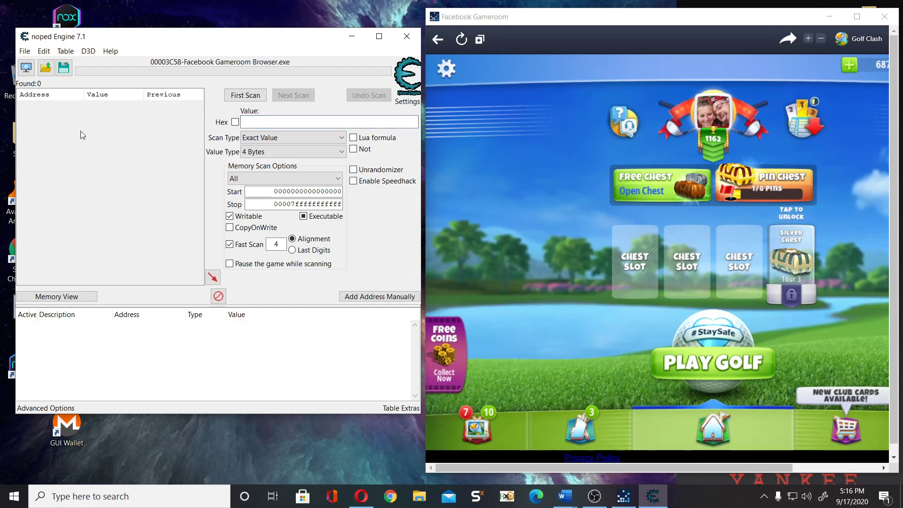
- Run a first scan of the Gameroom process for the value 2
{"action": "type", "text": "2"}
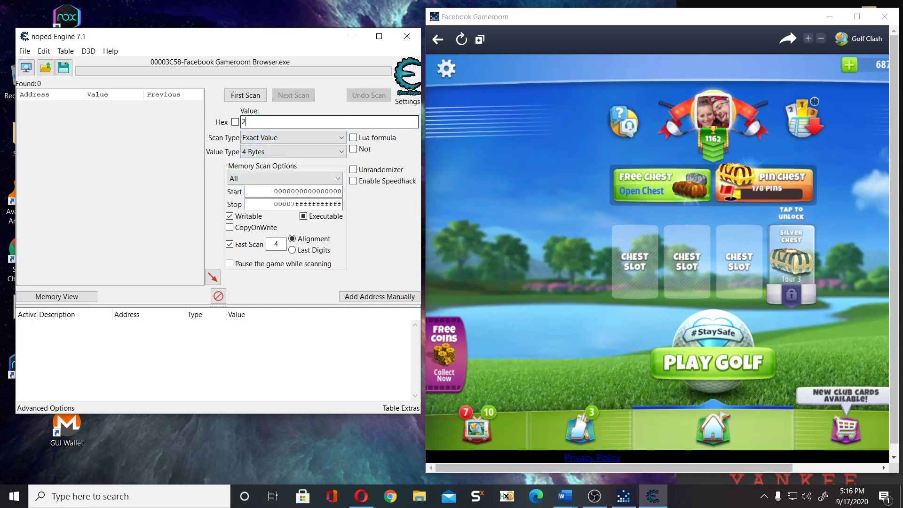
{"action": "left_click", "coordinate": [245, 95]}
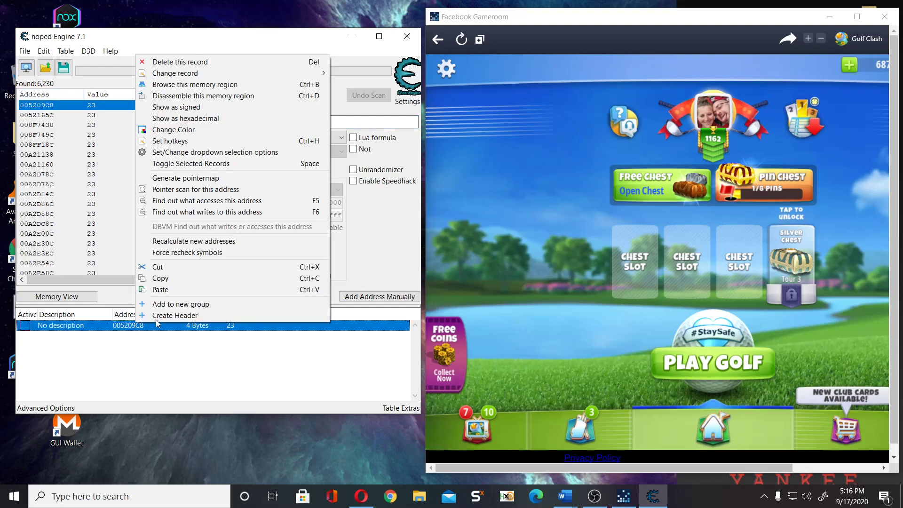
{"action": "mouse_move", "coordinate": [204, 96]}
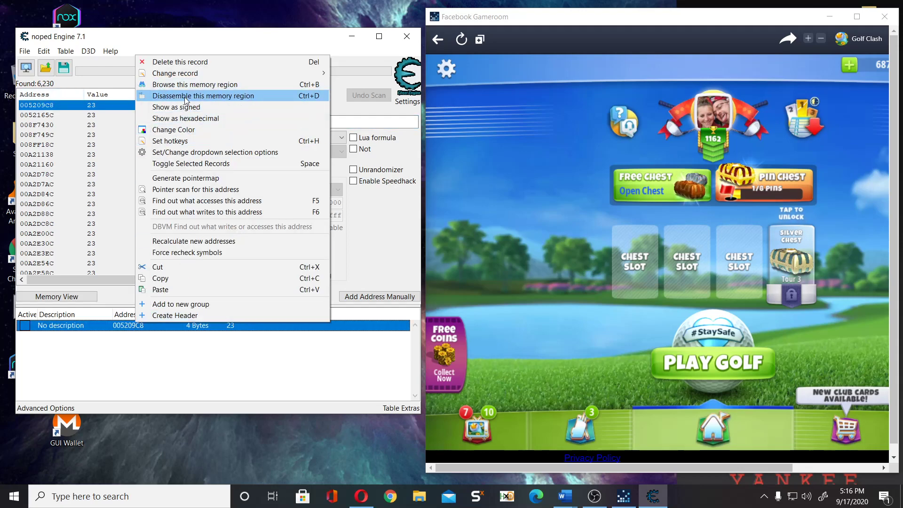
- View address 005209C8 in Memory Viewer and start Dissect data/structures on it
{"action": "left_click", "coordinate": [203, 96]}
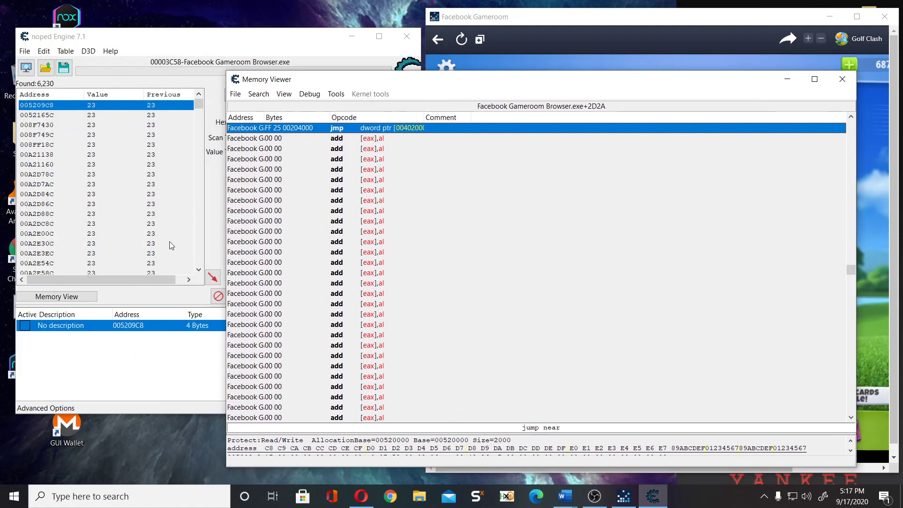
{"action": "mouse_move", "coordinate": [131, 333]}
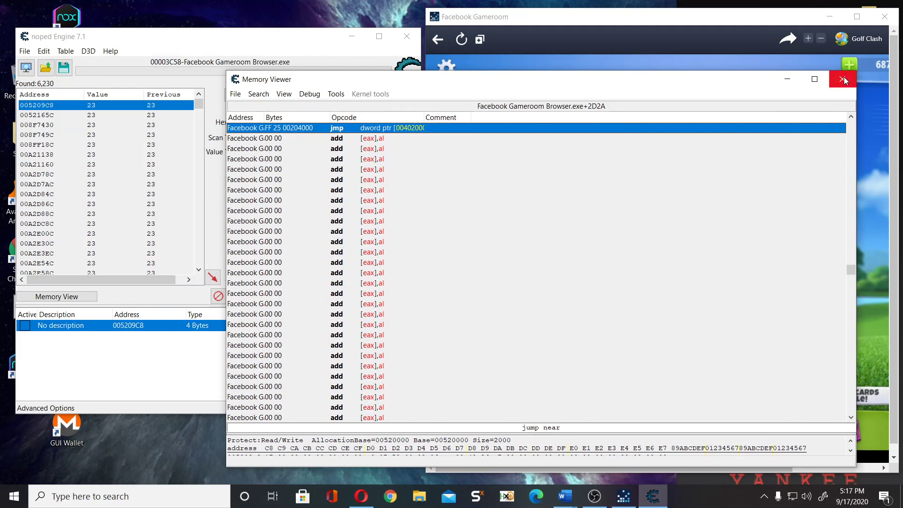
{"action": "left_click", "coordinate": [843, 79]}
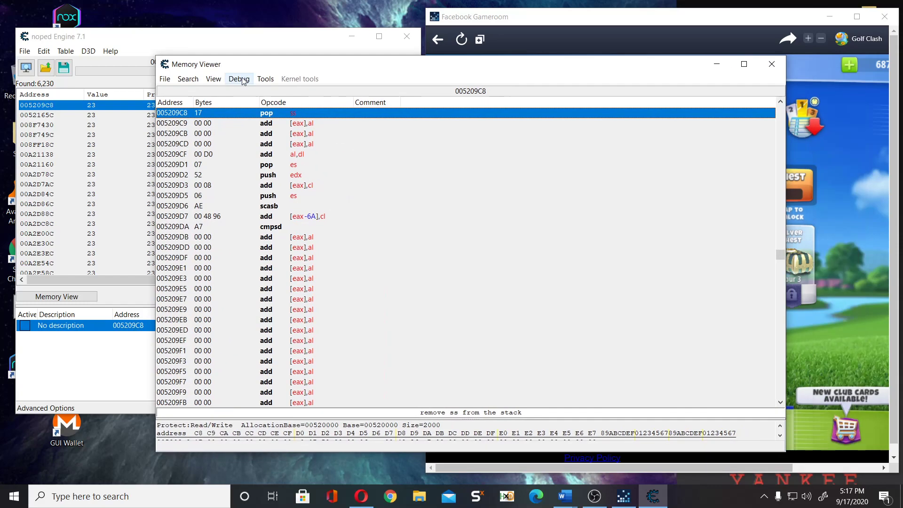
{"action": "left_click", "coordinate": [265, 79]}
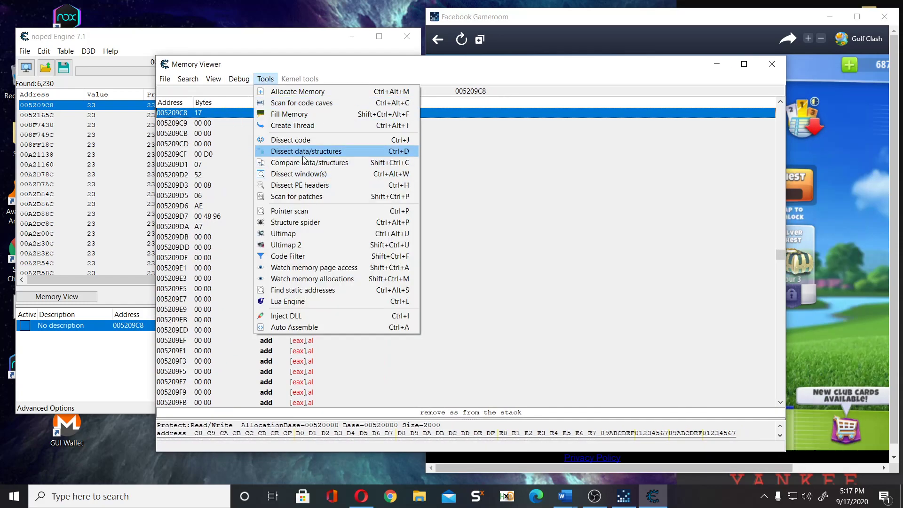
{"action": "left_click", "coordinate": [306, 150]}
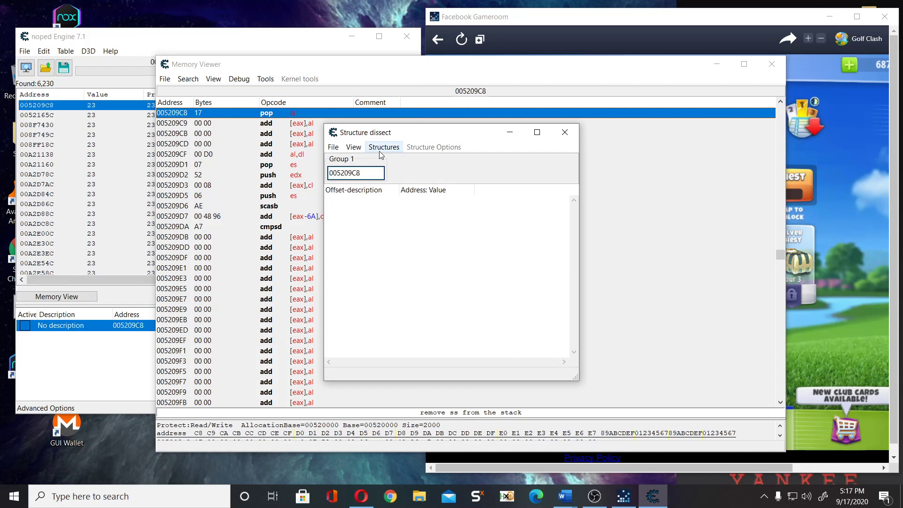
- Define a default 4096-byte structure and rebase the dissect to 005209C8-8
{"action": "left_click", "coordinate": [384, 146]}
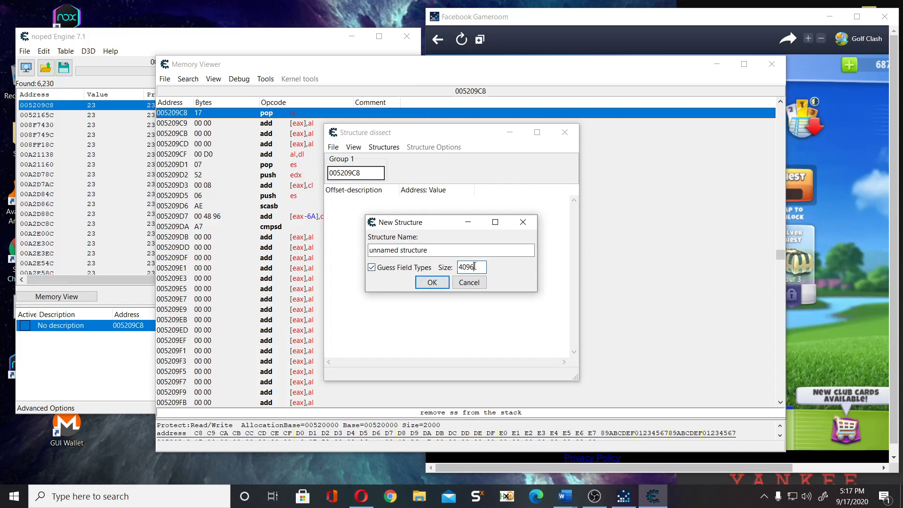
{"action": "mouse_move", "coordinate": [481, 262]}
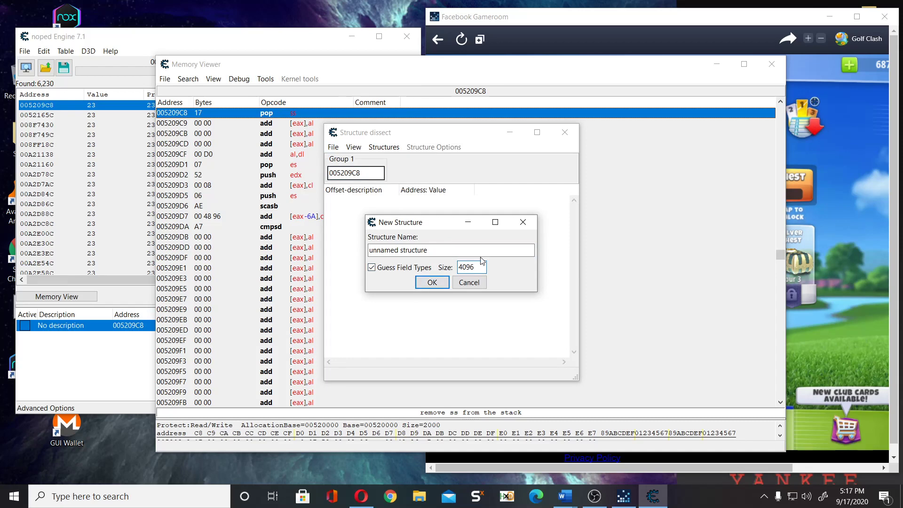
{"action": "left_click", "coordinate": [432, 282]}
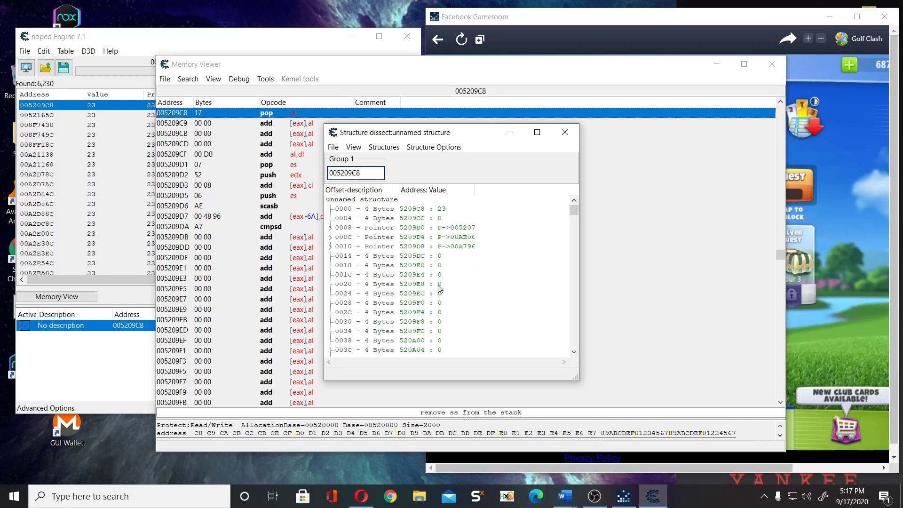
{"action": "left_click", "coordinate": [361, 199]}
{"action": "type", "text": "-"}
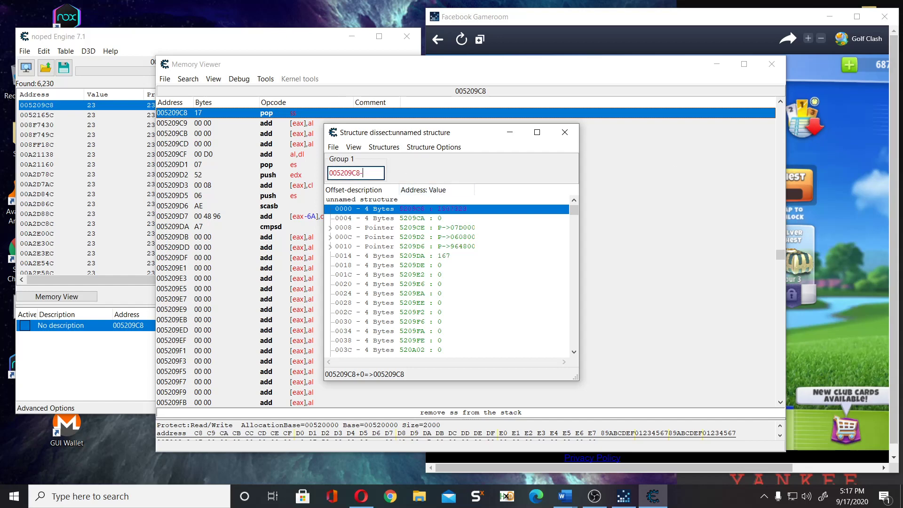
{"action": "type", "text": "C5"}
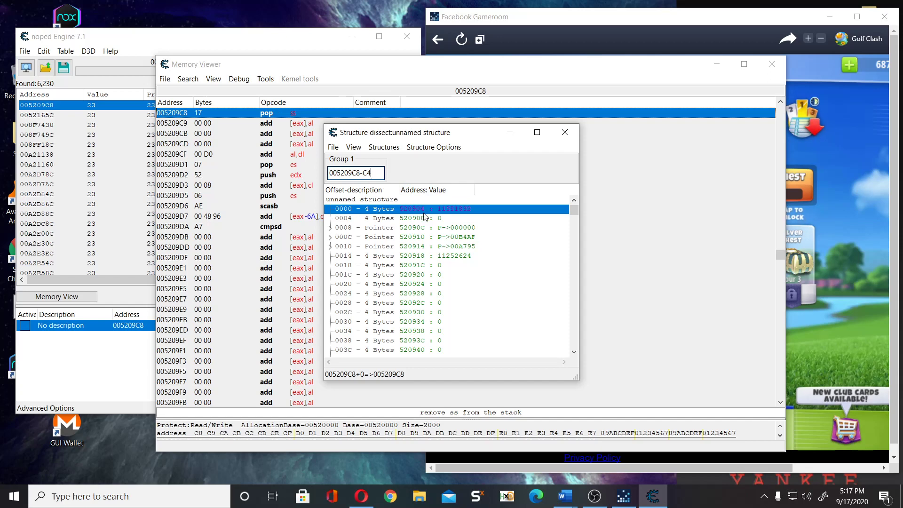
{"action": "mouse_move", "coordinate": [374, 183]}
{"action": "type", "text": "8"}
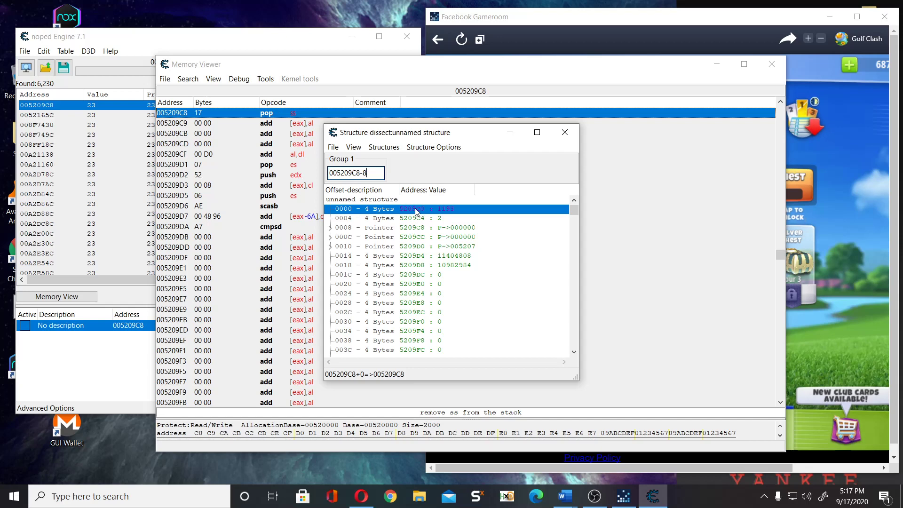
{"action": "mouse_move", "coordinate": [444, 212]}
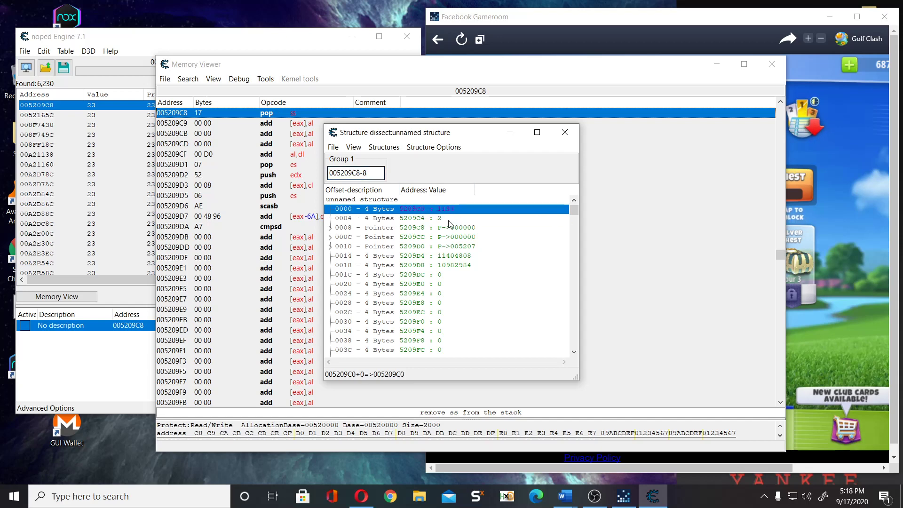
{"action": "scroll", "scroll_direction": "down", "scroll_amount": 3}
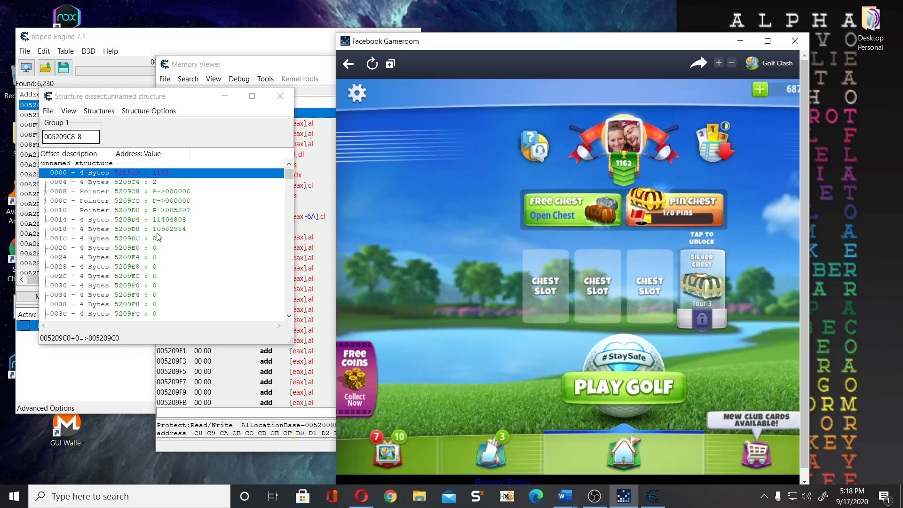
{"action": "mouse_move", "coordinate": [160, 266]}
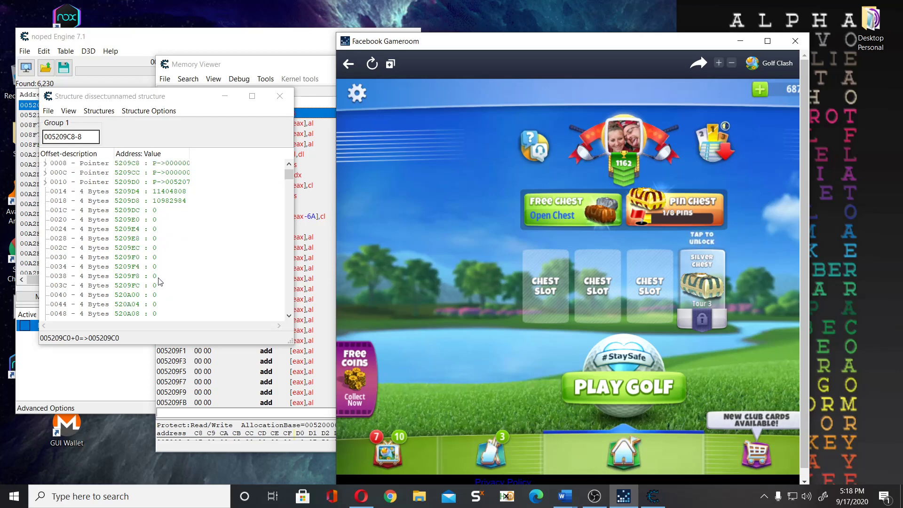
- Set the field at offset 00D0 from 1179 to 324234, then close Memory Viewer
{"action": "scroll", "scroll_direction": "down", "scroll_amount": 3}
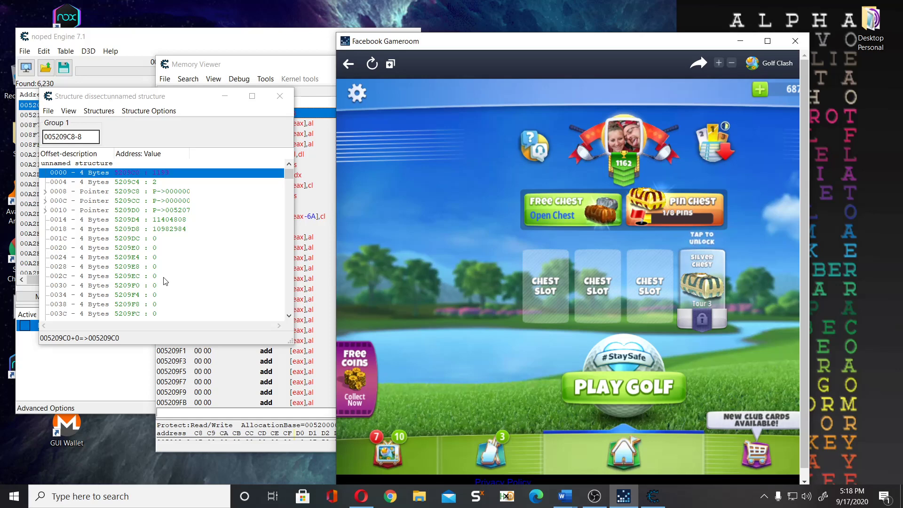
{"action": "scroll", "scroll_direction": "down", "scroll_amount": 3}
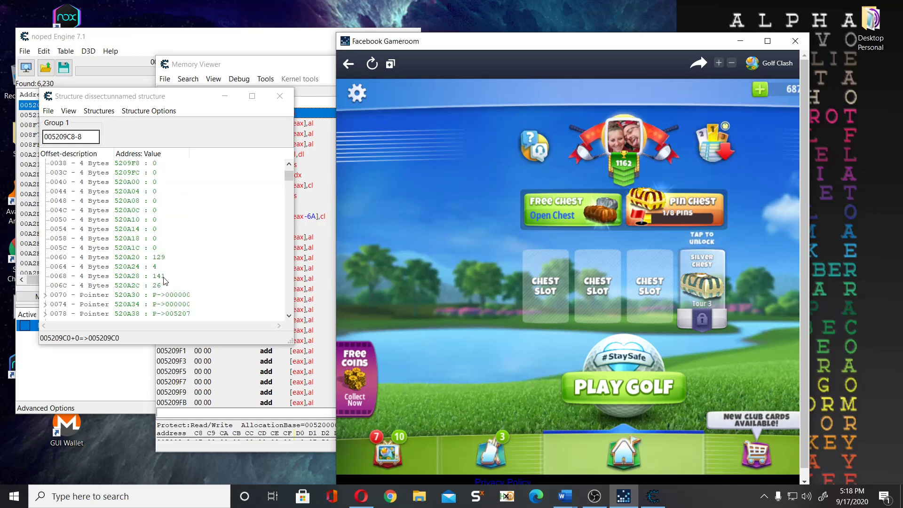
{"action": "scroll", "scroll_direction": "down", "scroll_amount": 3}
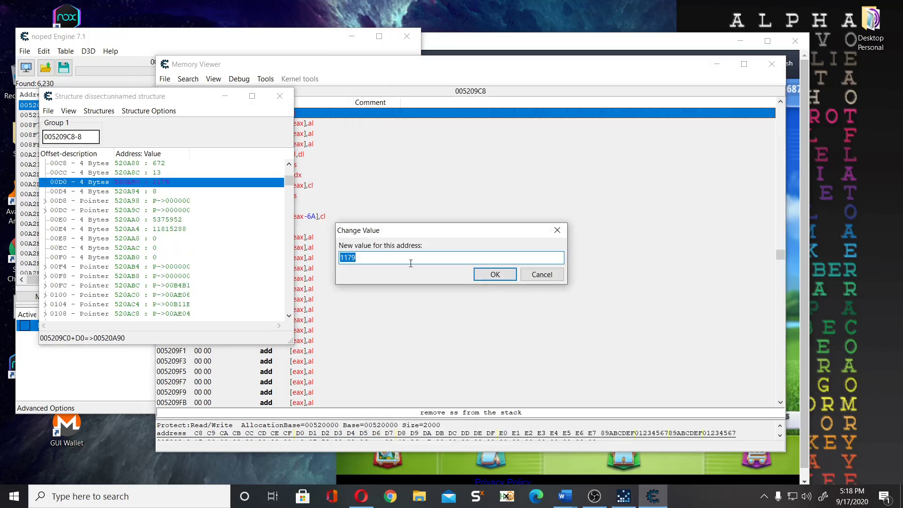
{"action": "left_click", "coordinate": [494, 274]}
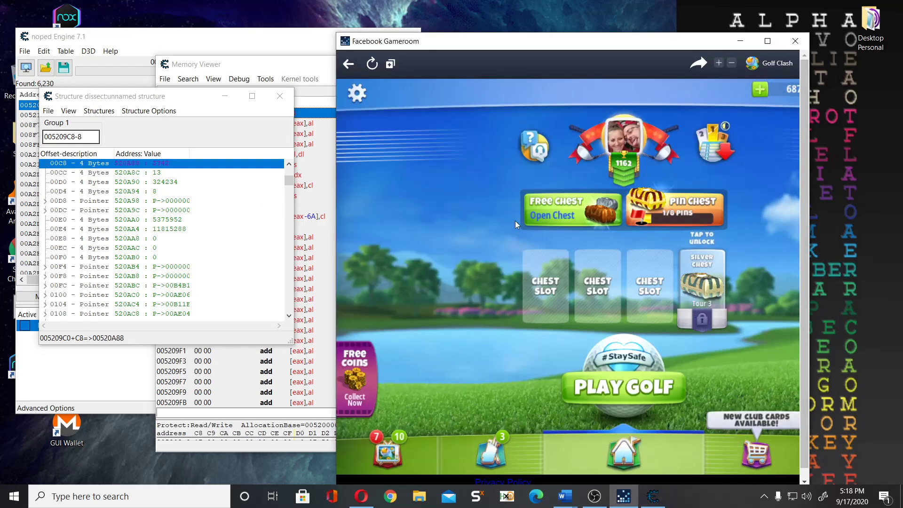
{"action": "mouse_move", "coordinate": [504, 319]}
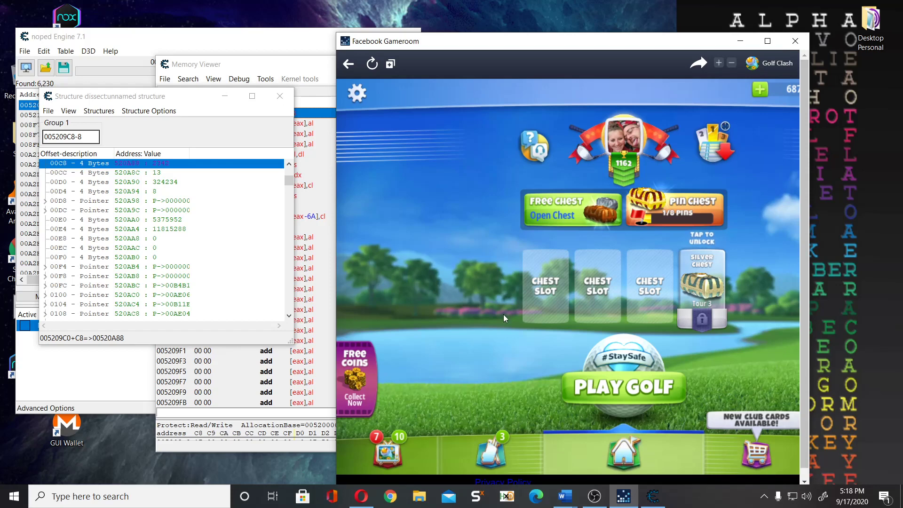
{"action": "mouse_move", "coordinate": [607, 52]}
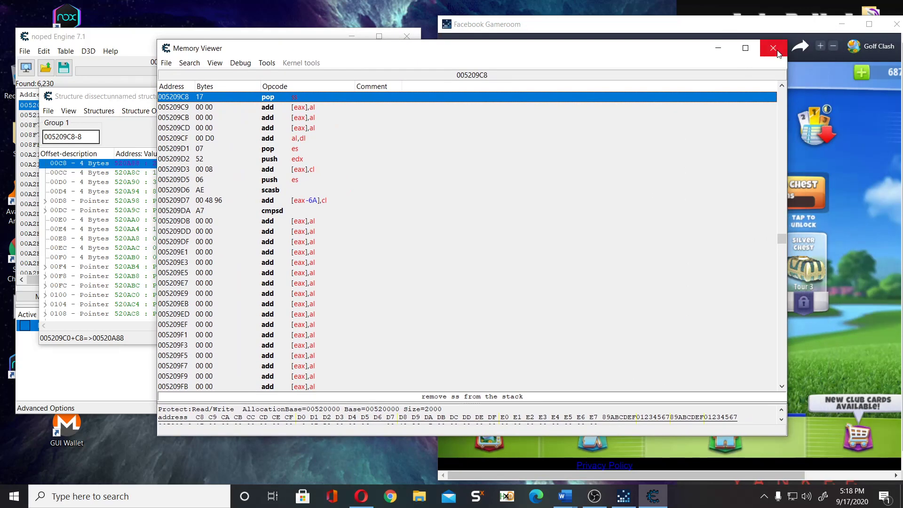
{"action": "mouse_move", "coordinate": [773, 48]}
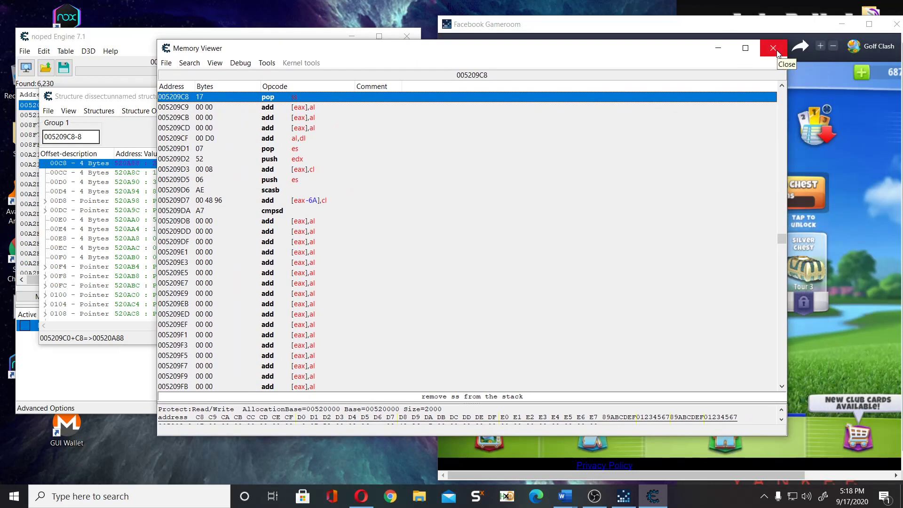
{"action": "left_click", "coordinate": [773, 48]}
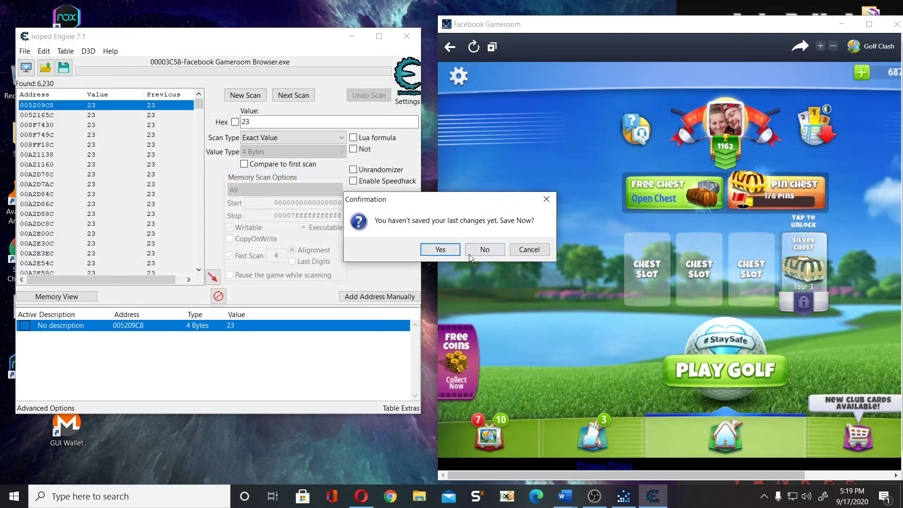
- Quit noped Engine without saving the cheat table and close the Facebook Gameroom window
{"action": "left_click", "coordinate": [440, 248]}
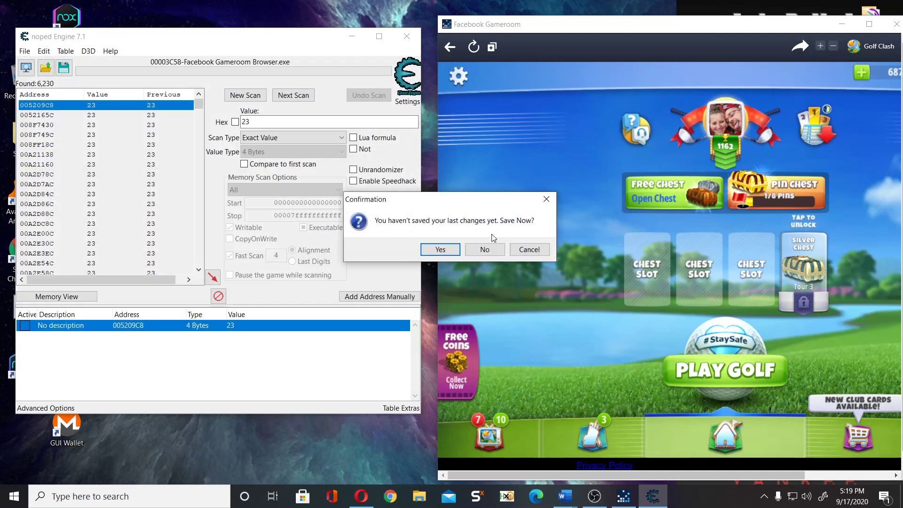
{"action": "left_click", "coordinate": [483, 249]}
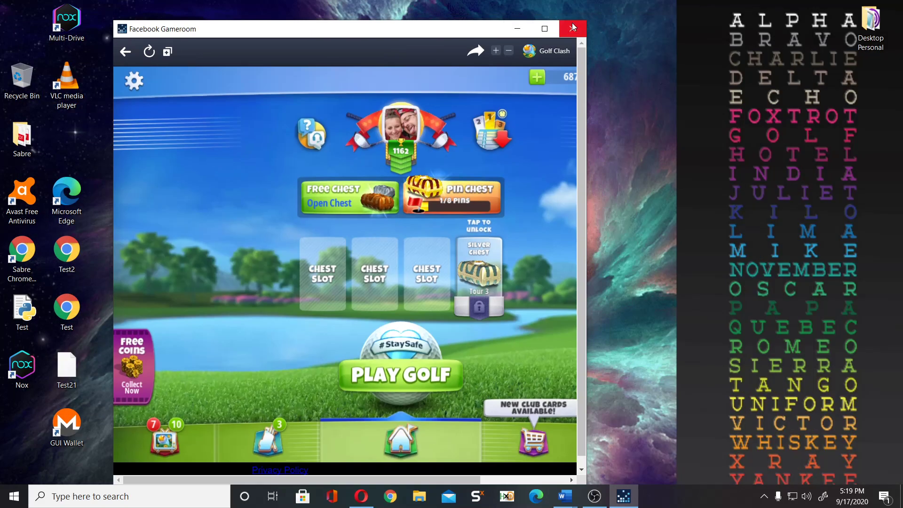
{"action": "left_click", "coordinate": [571, 29]}
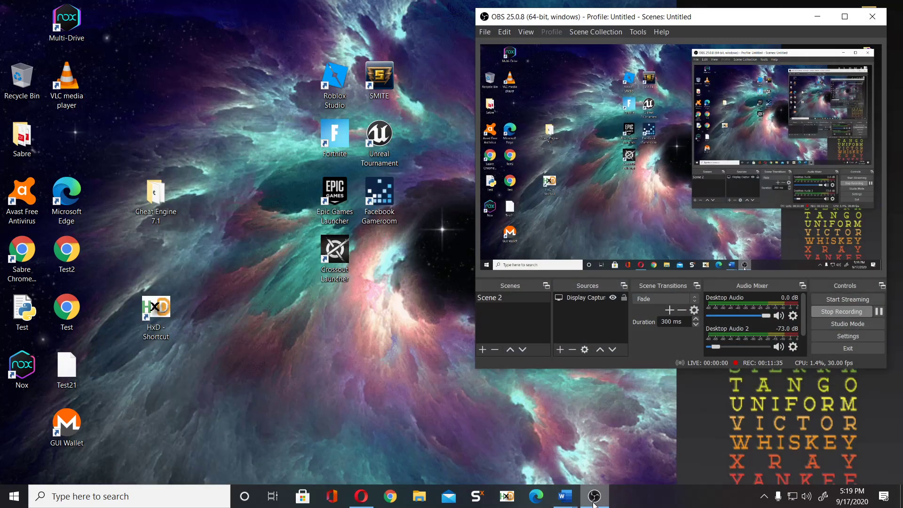